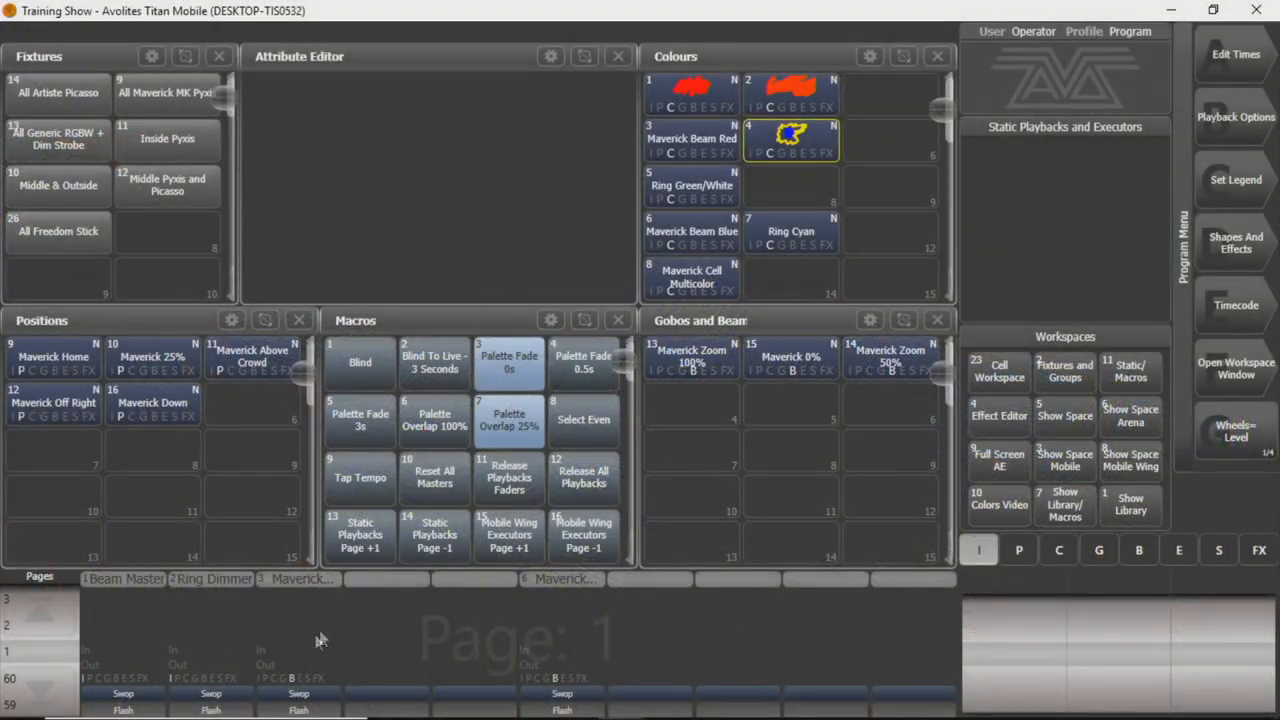
{"action": "mouse_move", "coordinate": [120, 670]}
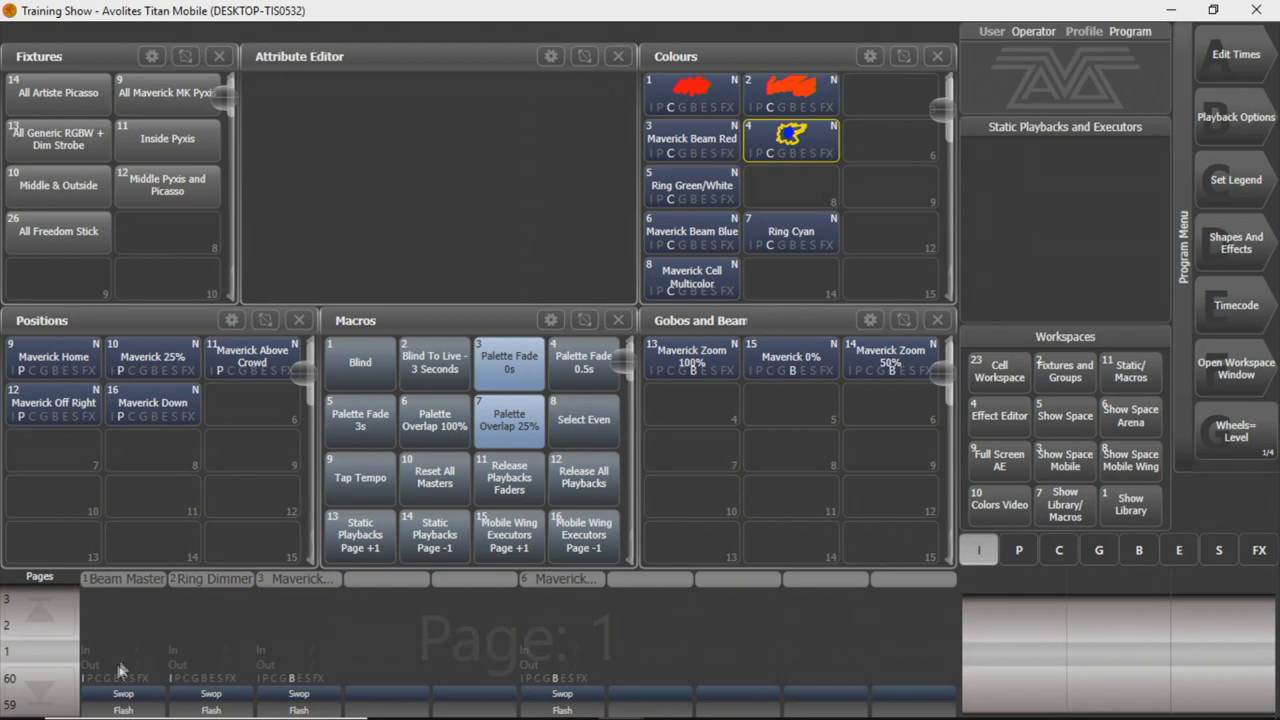
{"action": "mouse_move", "coordinate": [127, 651]}
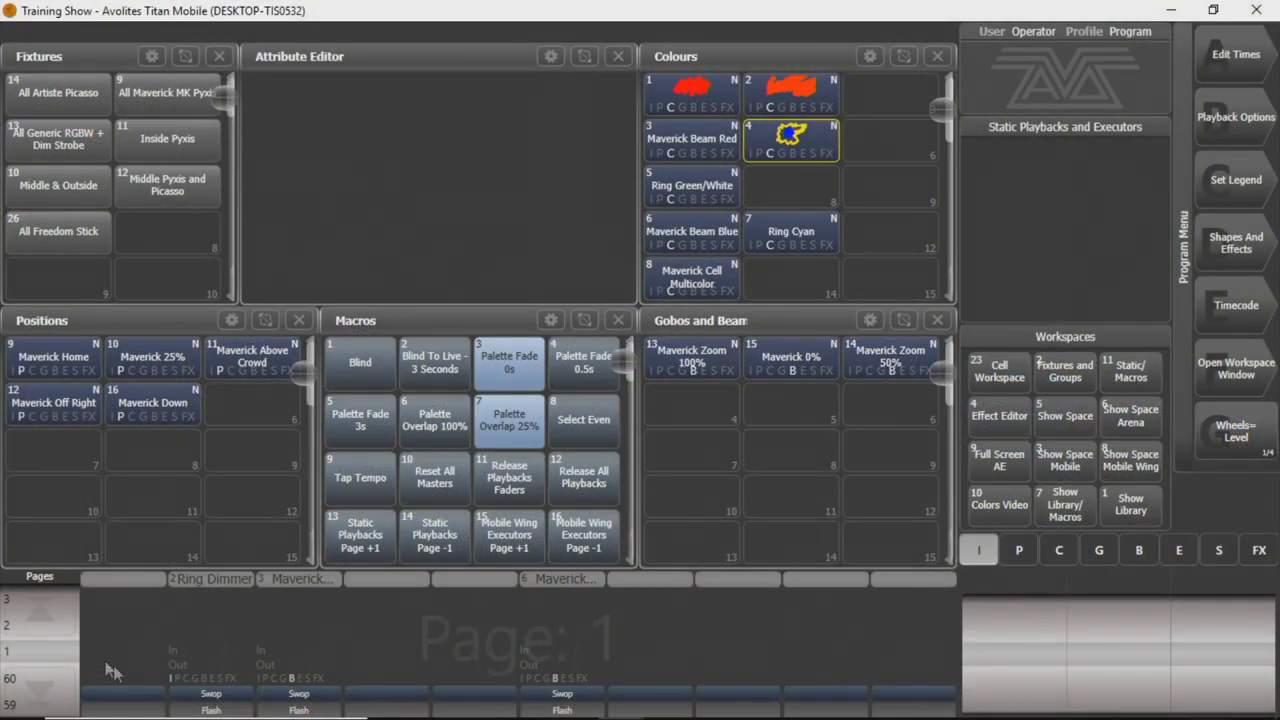
{"action": "mouse_move", "coordinate": [125, 657]}
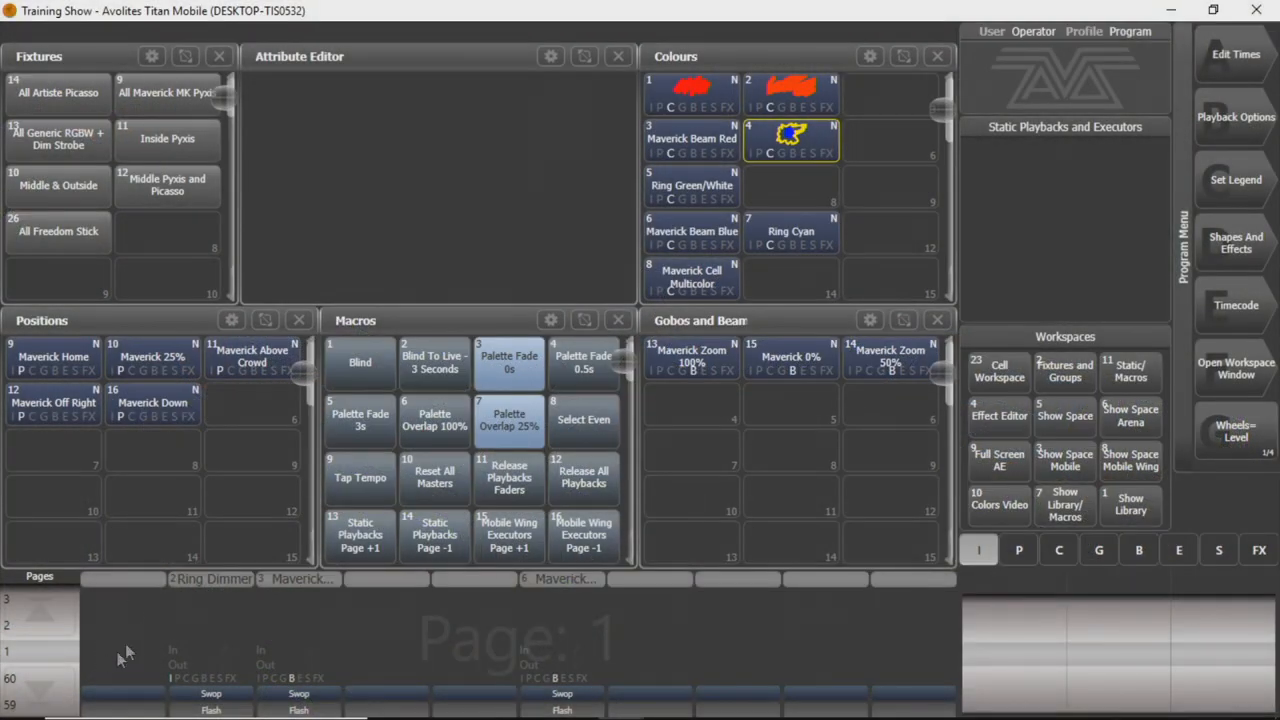
{"action": "mouse_move", "coordinate": [446, 682]}
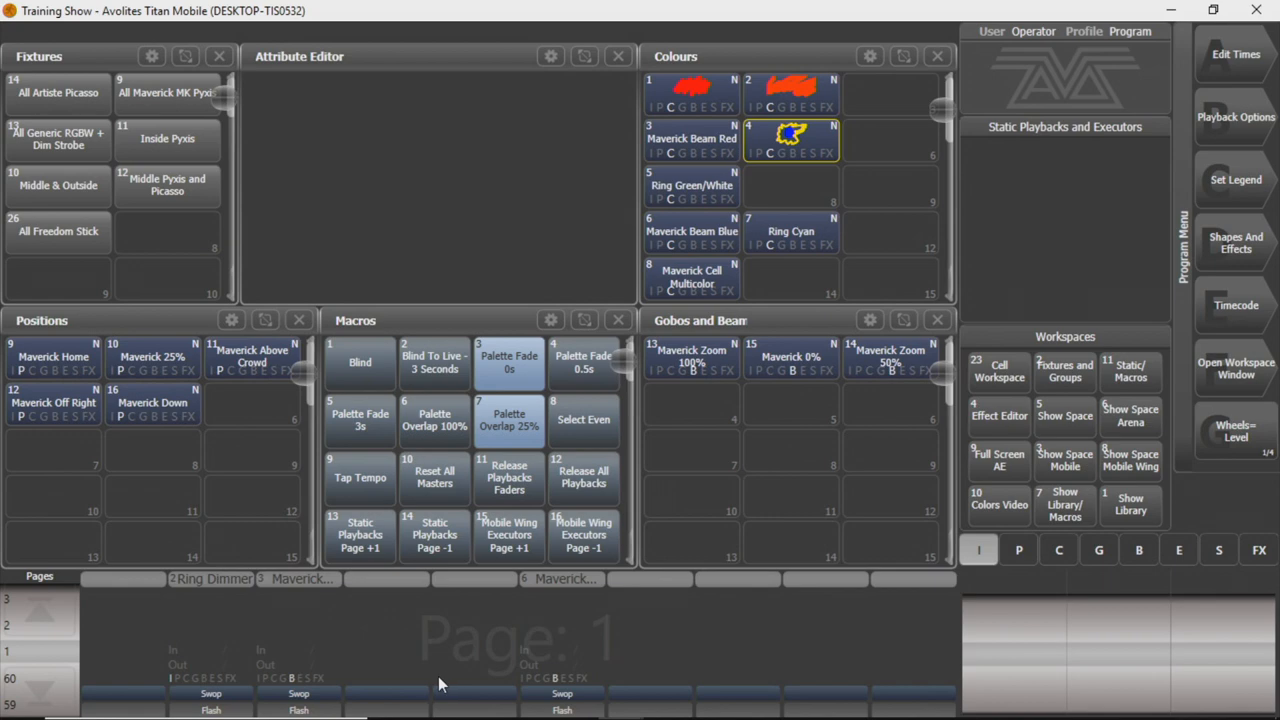
{"action": "mouse_move", "coordinate": [322, 675]}
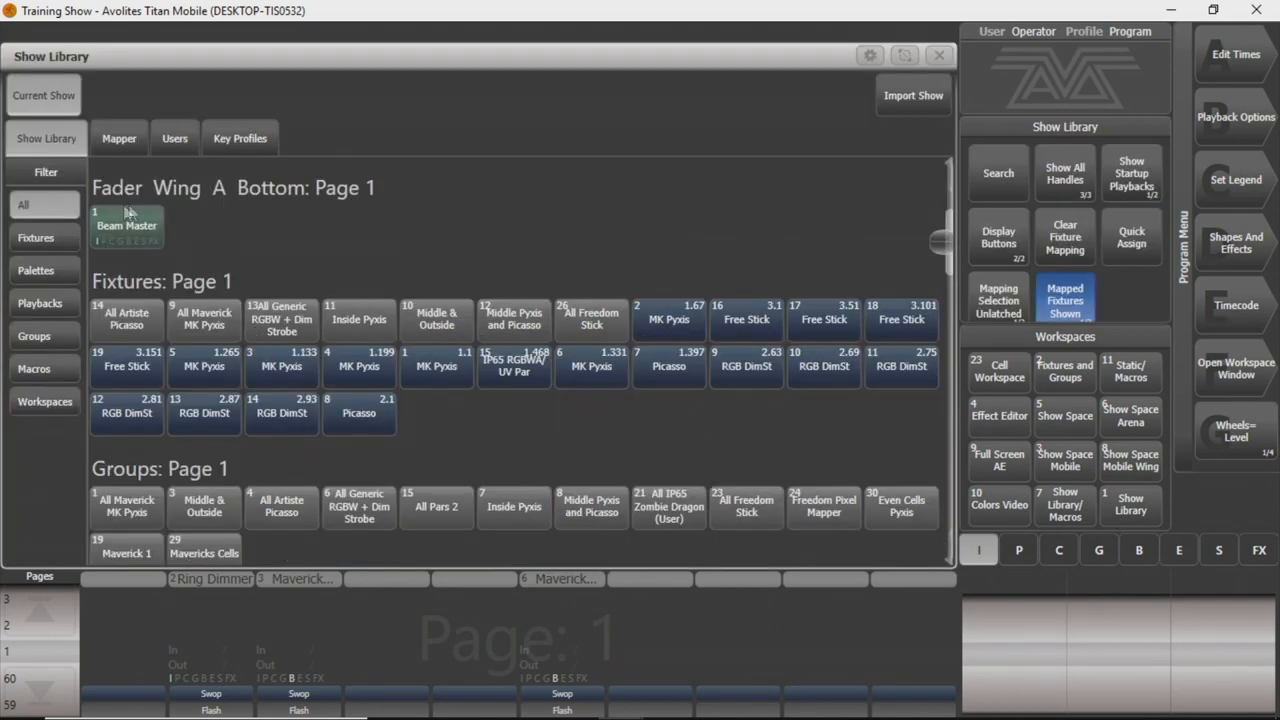
{"action": "mouse_move", "coordinate": [425, 188]}
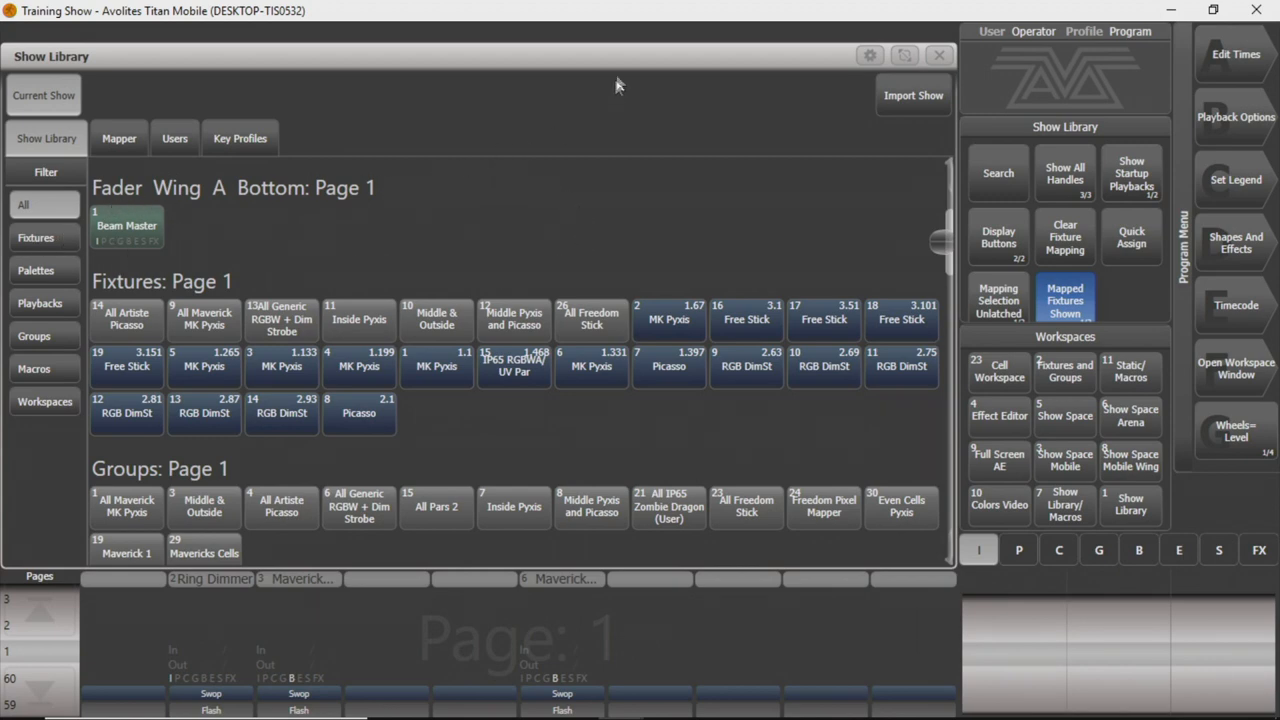
{"action": "left_click", "coordinate": [938, 55]}
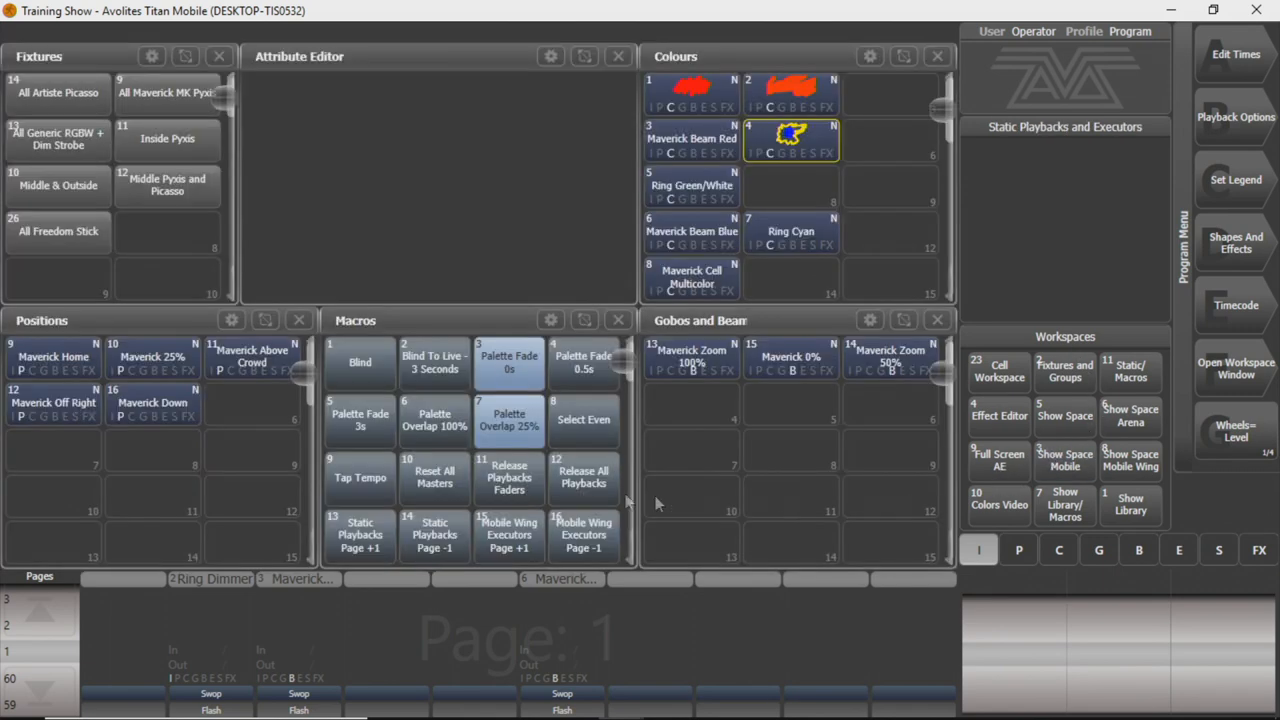
{"action": "mouse_move", "coordinate": [661, 458]}
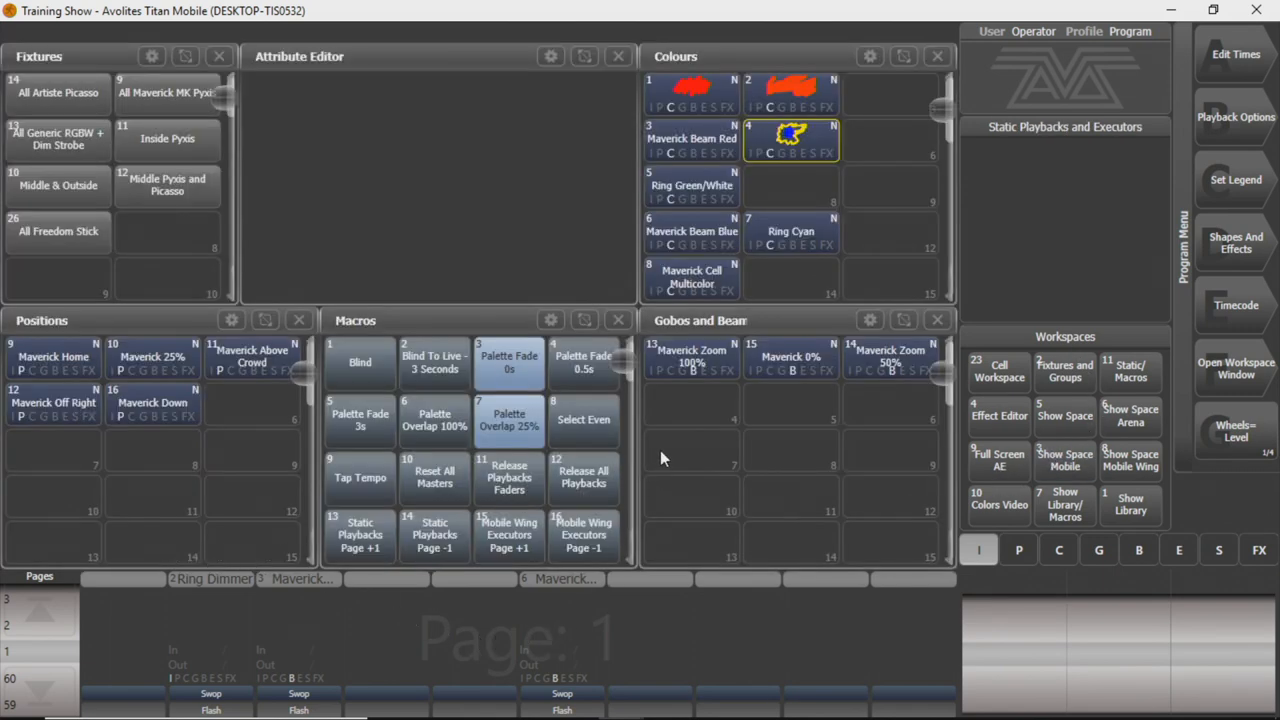
{"action": "mouse_move", "coordinate": [642, 470]}
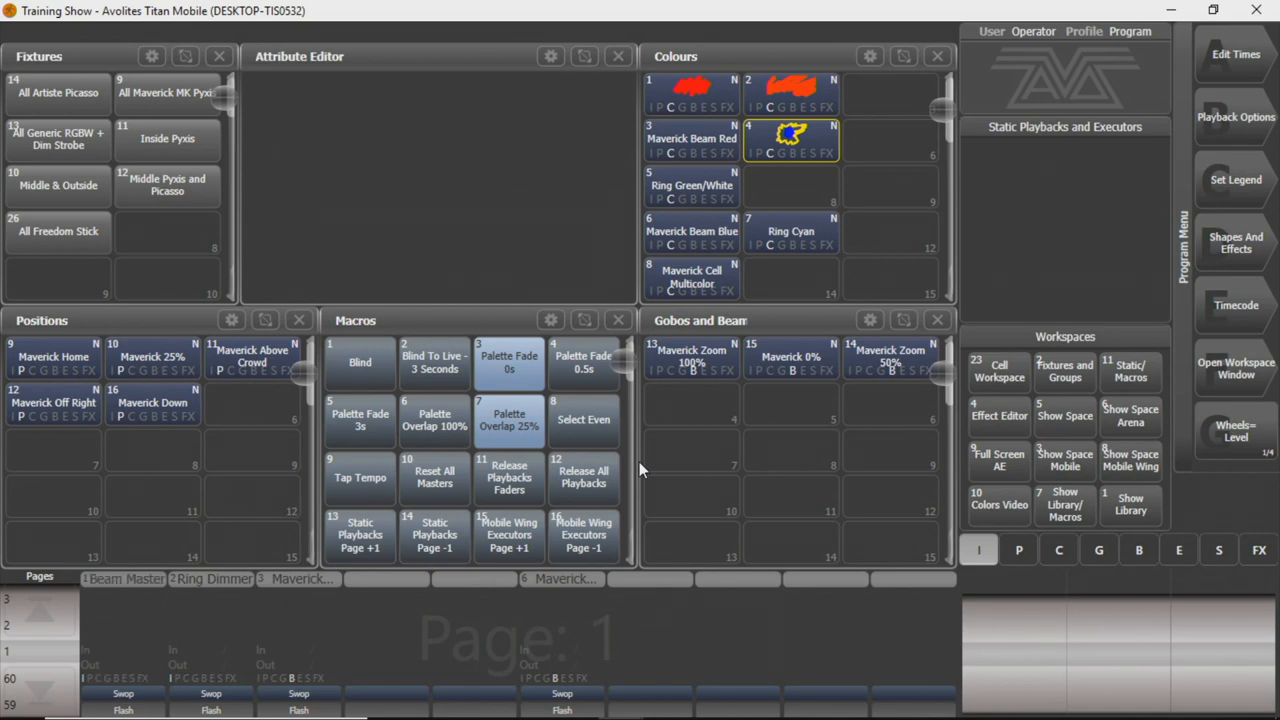
{"action": "mouse_move", "coordinate": [37, 293]}
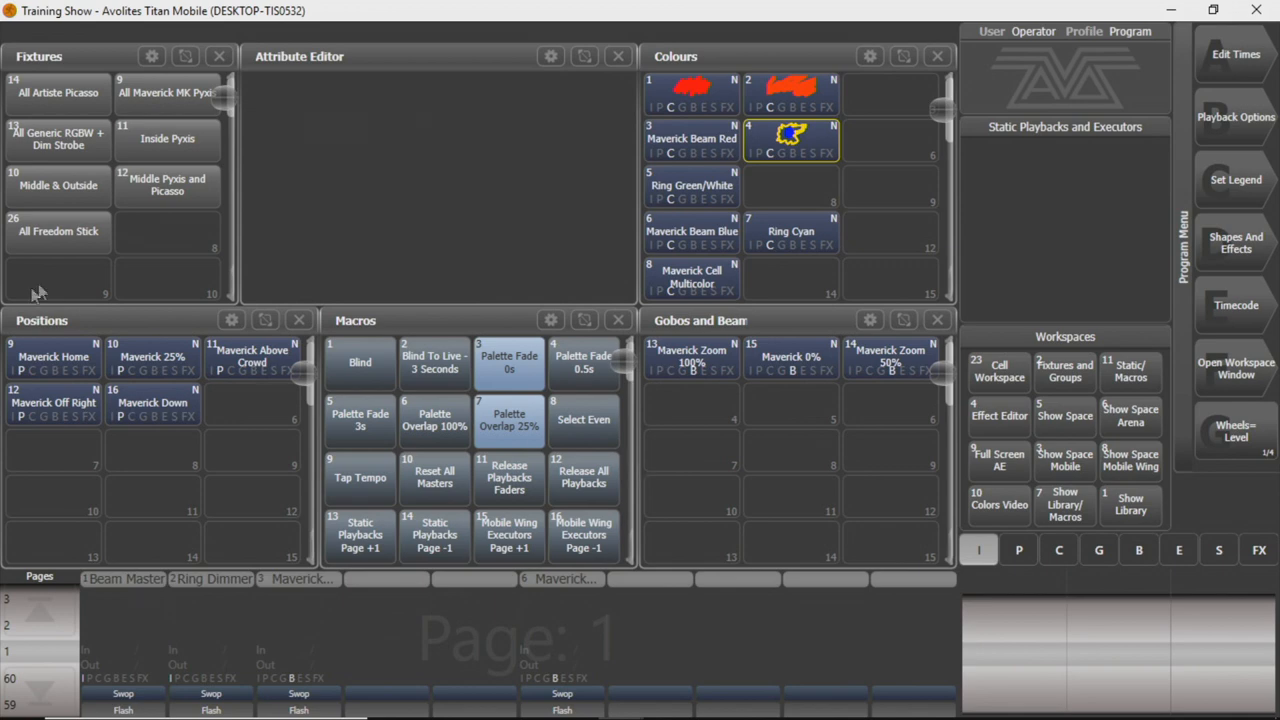
{"action": "mouse_move", "coordinate": [1240, 372]}
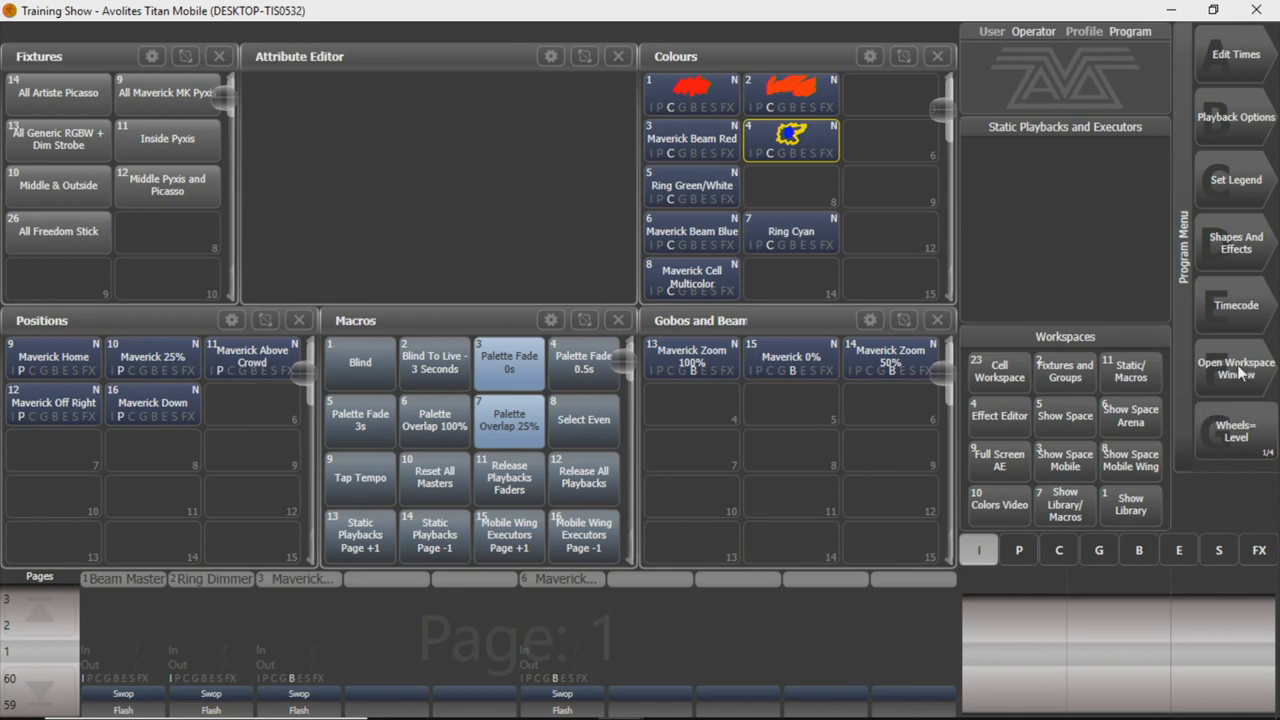
Open the current user's settings and check the Key Profiles and General pages.
{"action": "left_click", "coordinate": [1236, 368]}
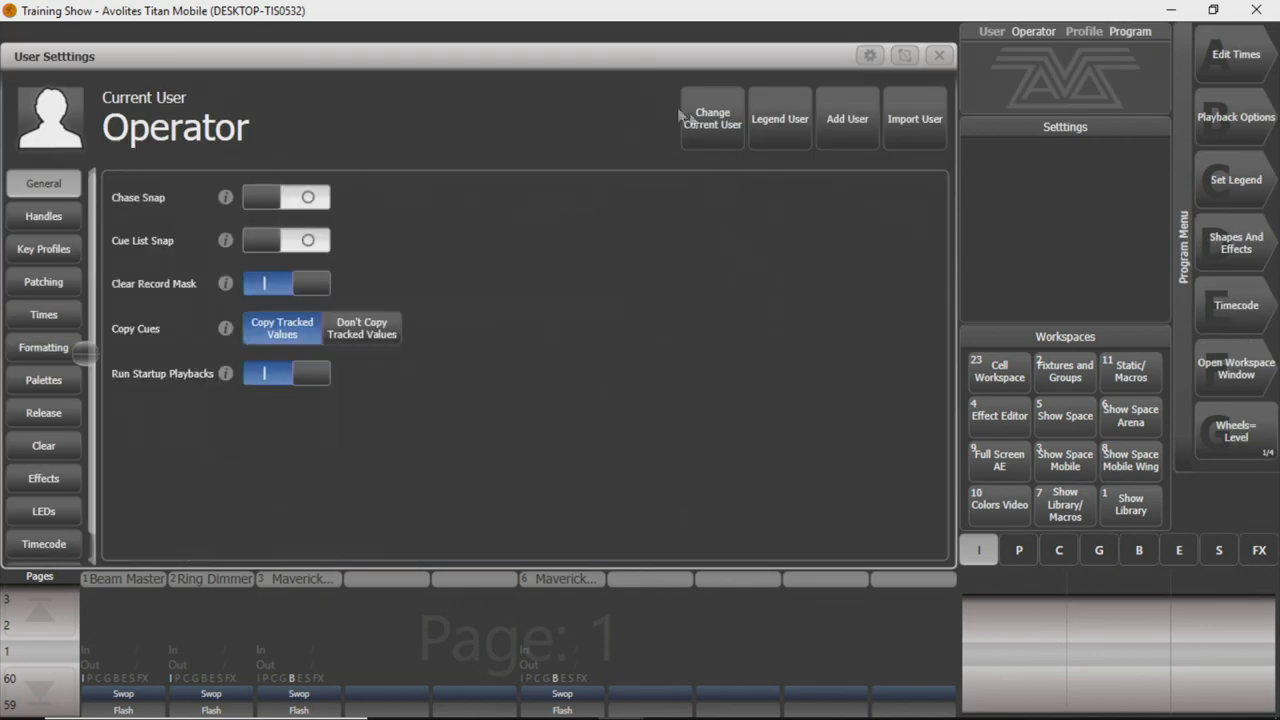
{"action": "mouse_move", "coordinate": [695, 100]}
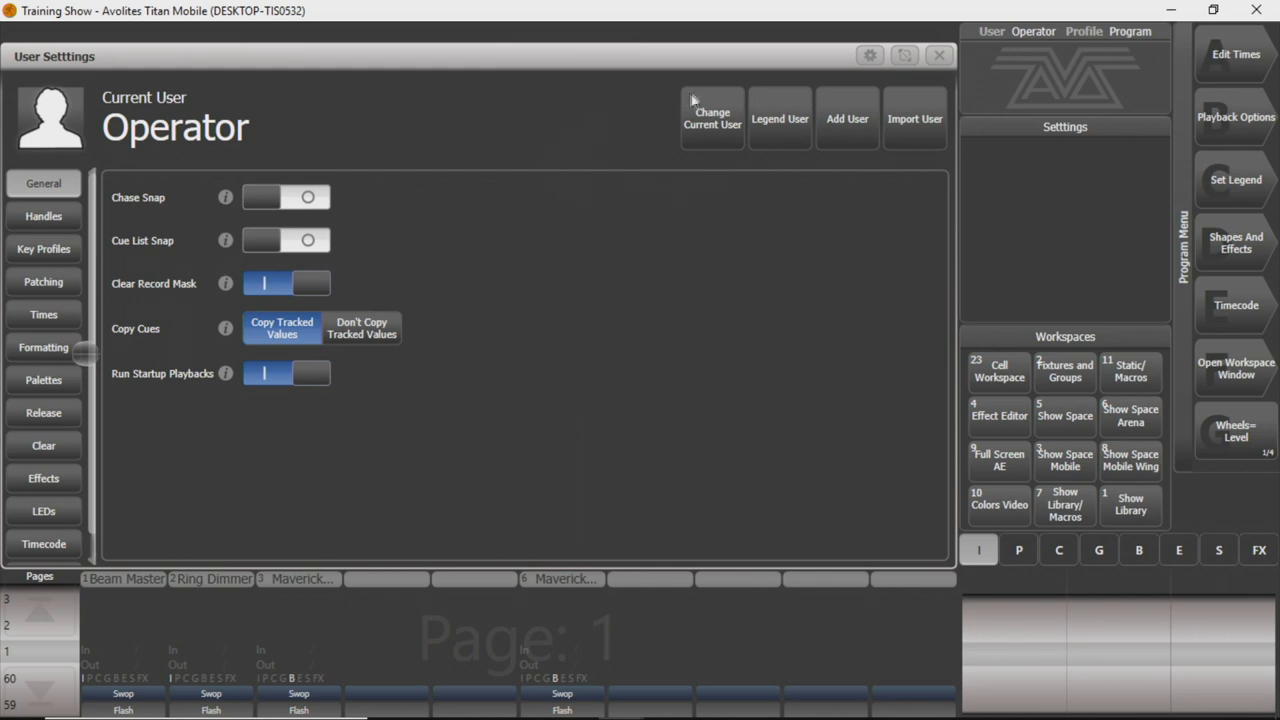
{"action": "mouse_move", "coordinate": [9, 224]}
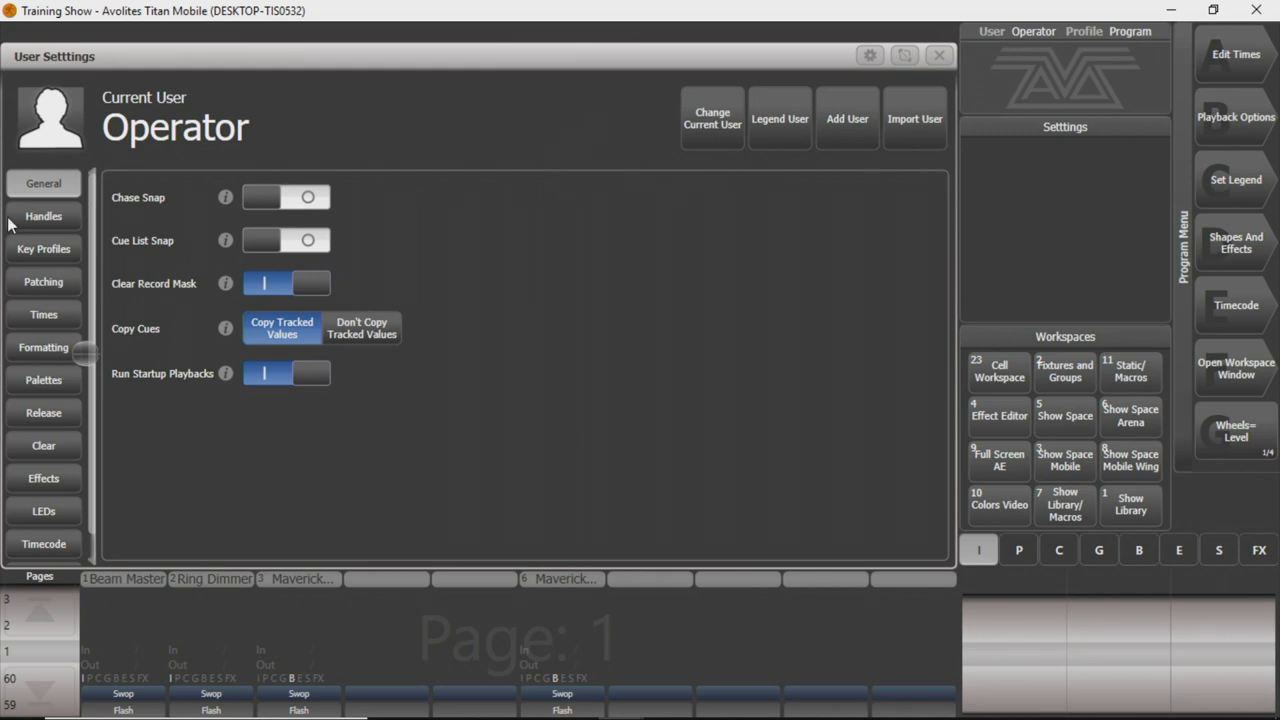
{"action": "left_click", "coordinate": [43, 249]}
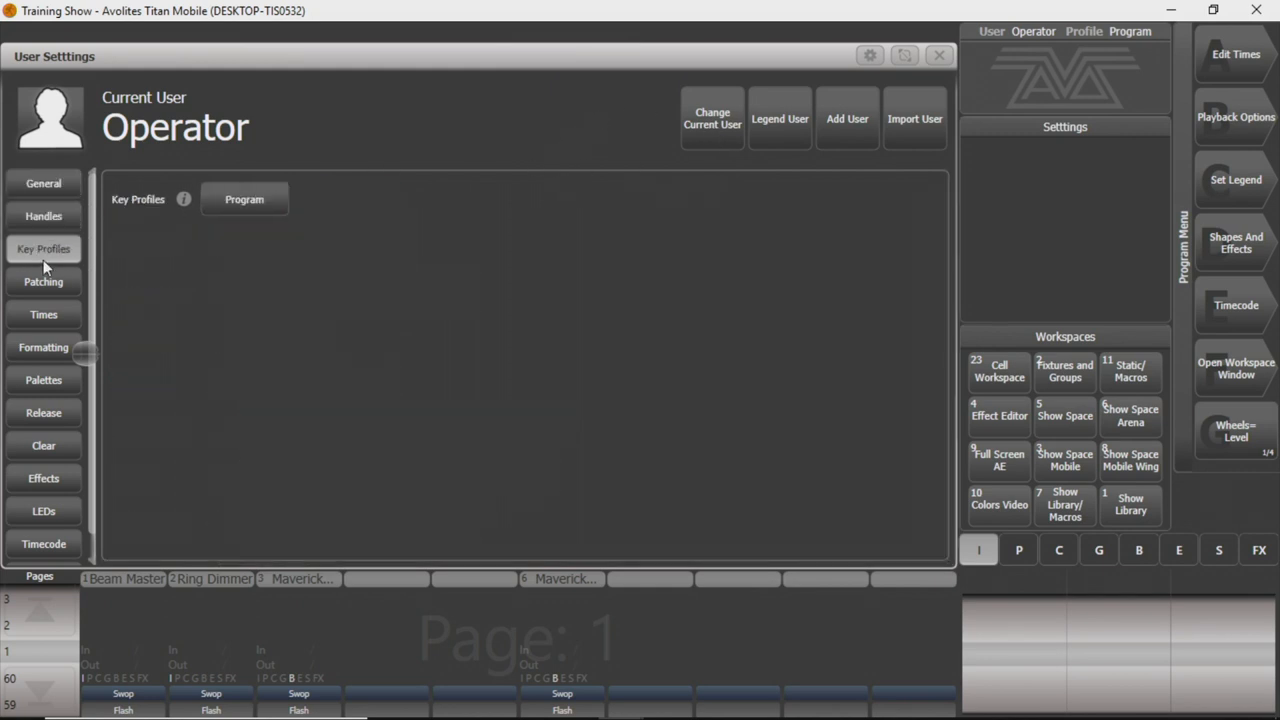
{"action": "left_click", "coordinate": [43, 183]}
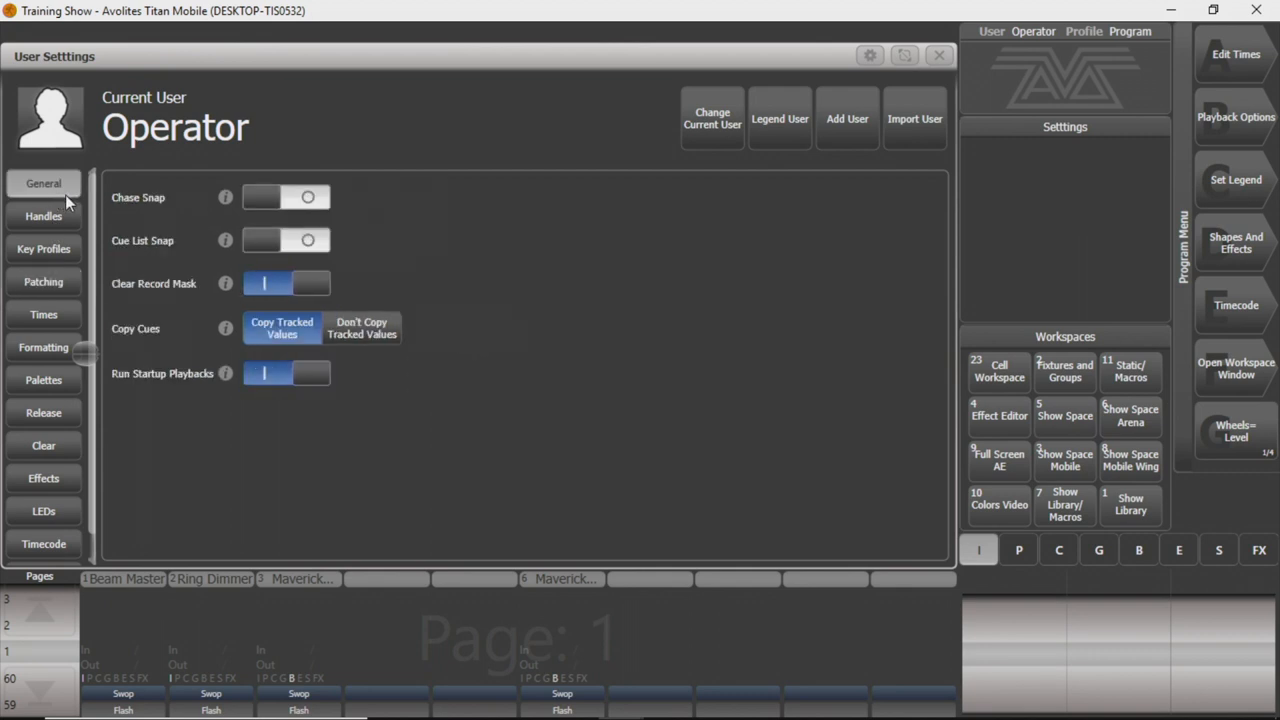
{"action": "mouse_move", "coordinate": [714, 140]}
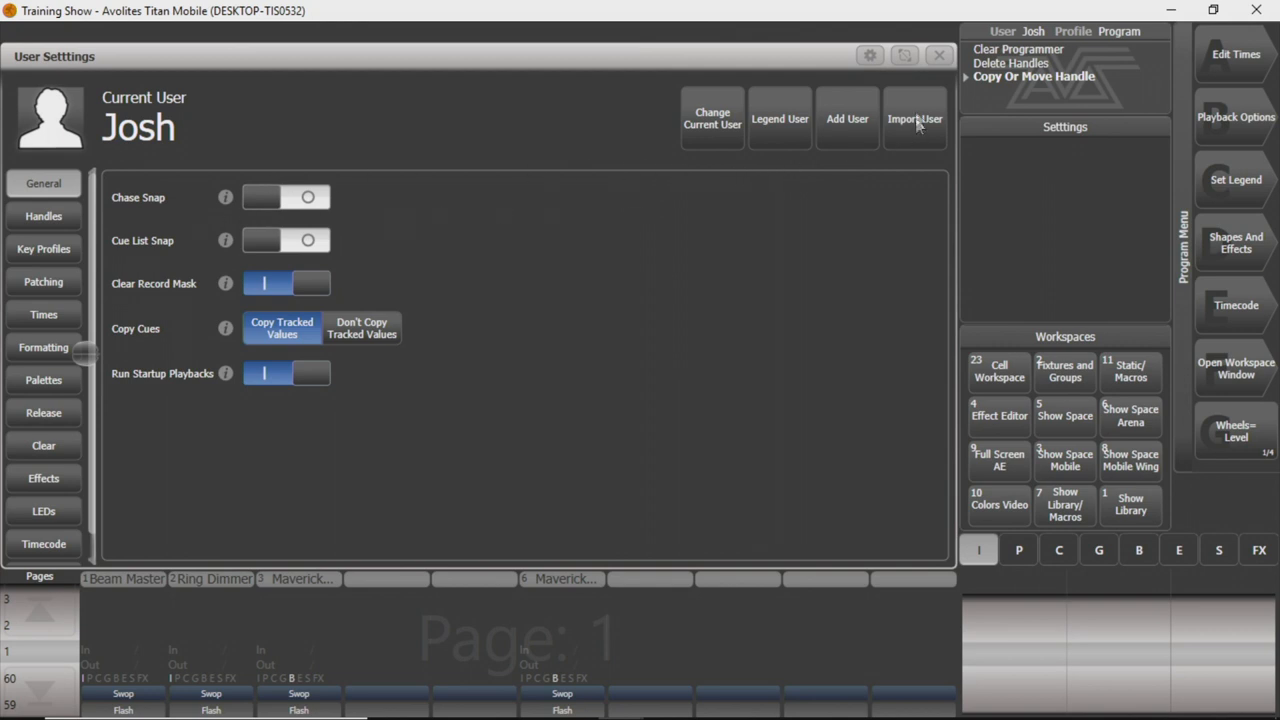
{"action": "mouse_move", "coordinate": [660, 240]}
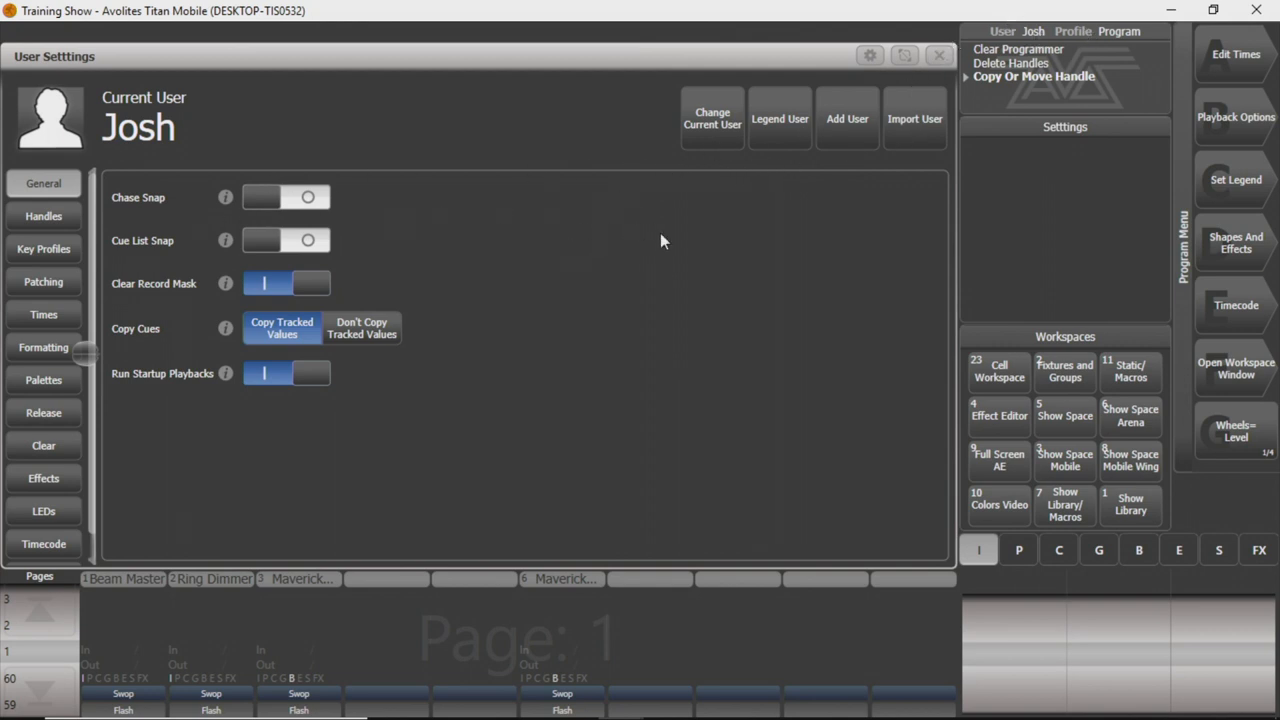
{"action": "left_click", "coordinate": [43, 216]}
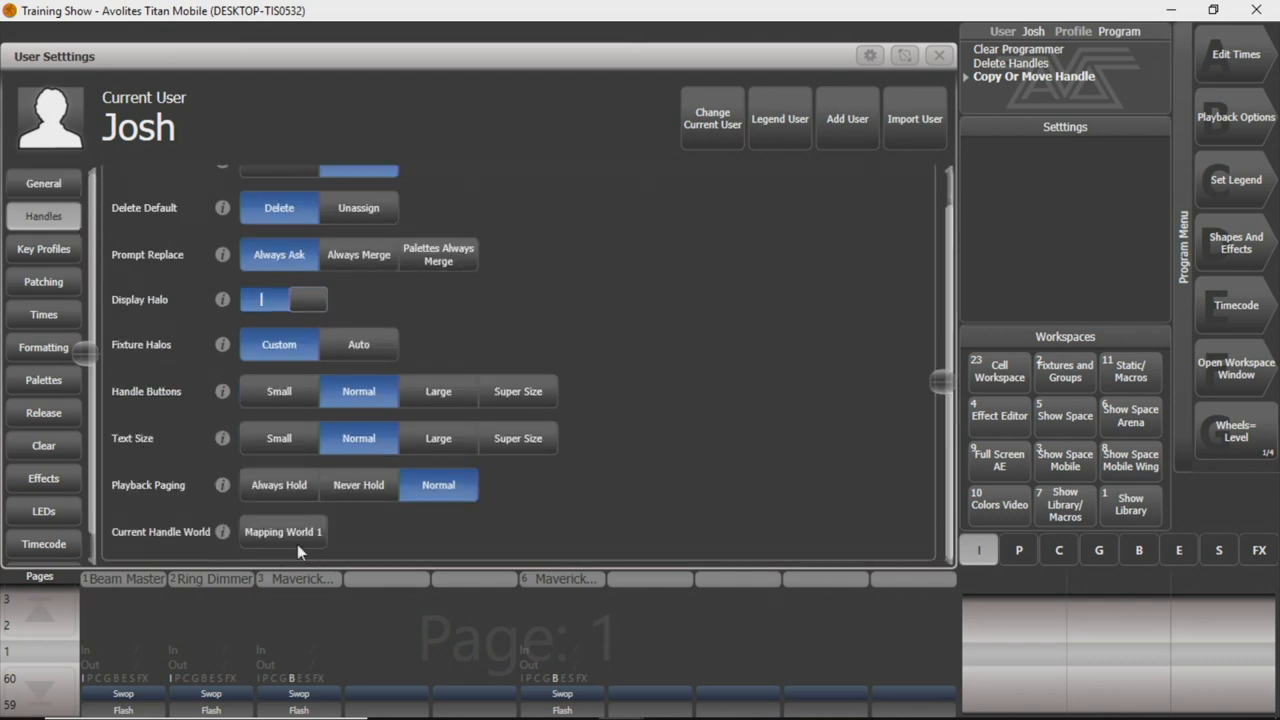
{"action": "mouse_move", "coordinate": [290, 548]}
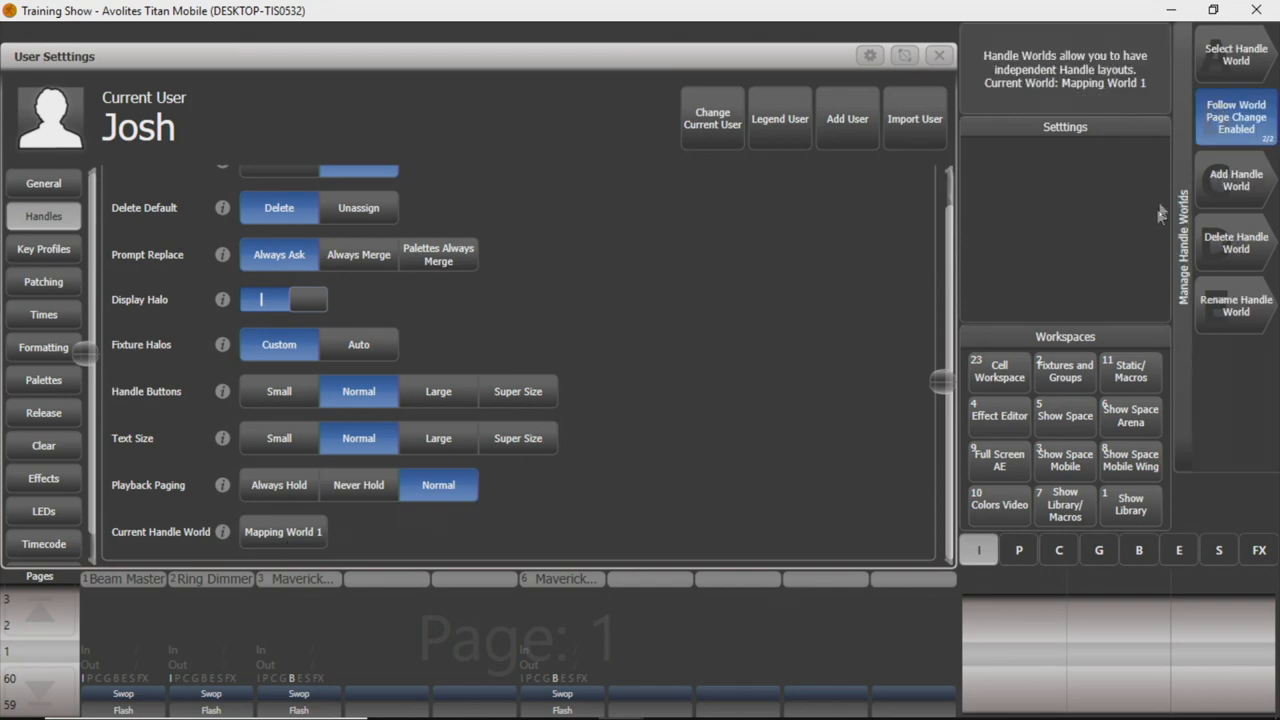
{"action": "mouse_move", "coordinate": [1240, 140]}
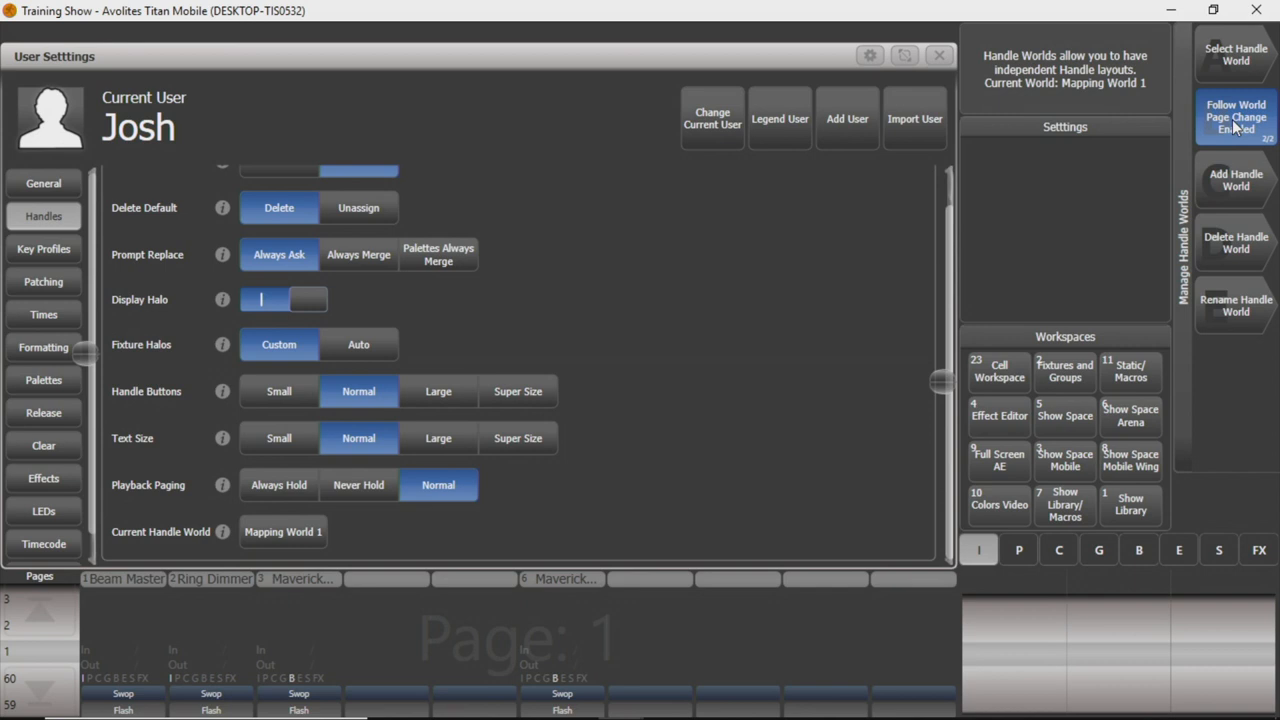
{"action": "left_click", "coordinate": [1236, 117]}
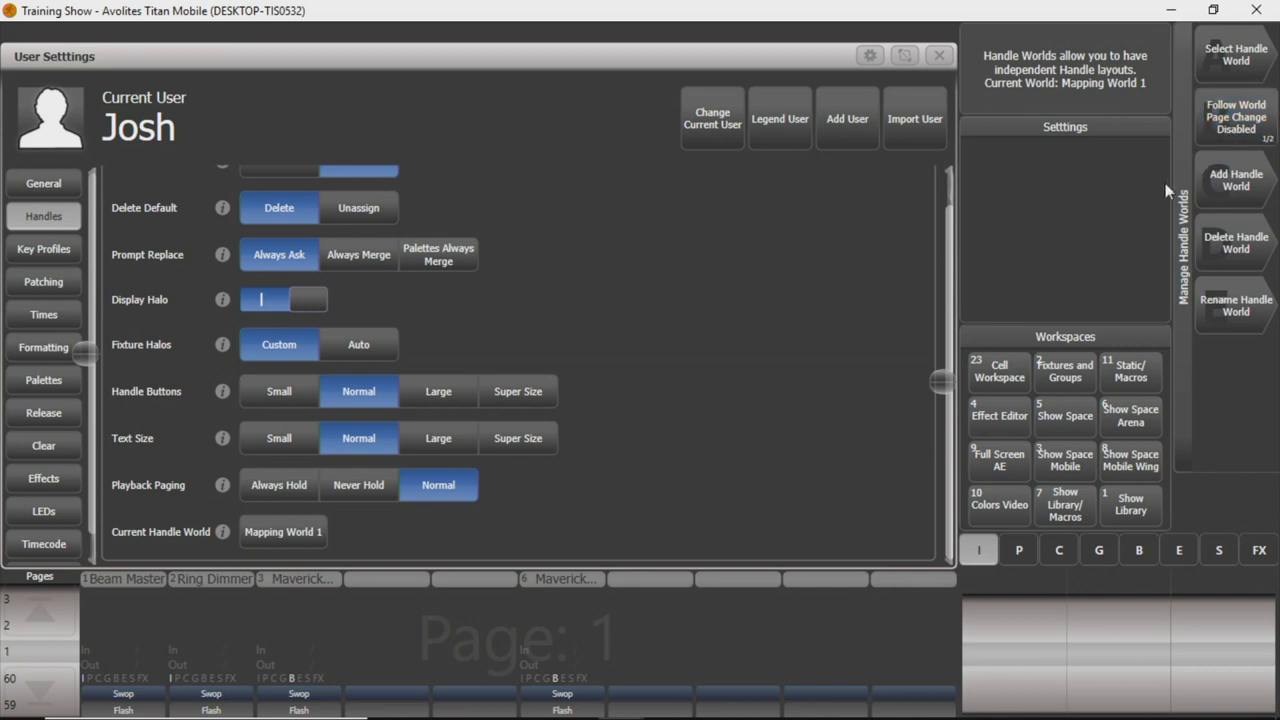
{"action": "mouse_move", "coordinate": [1210, 163]}
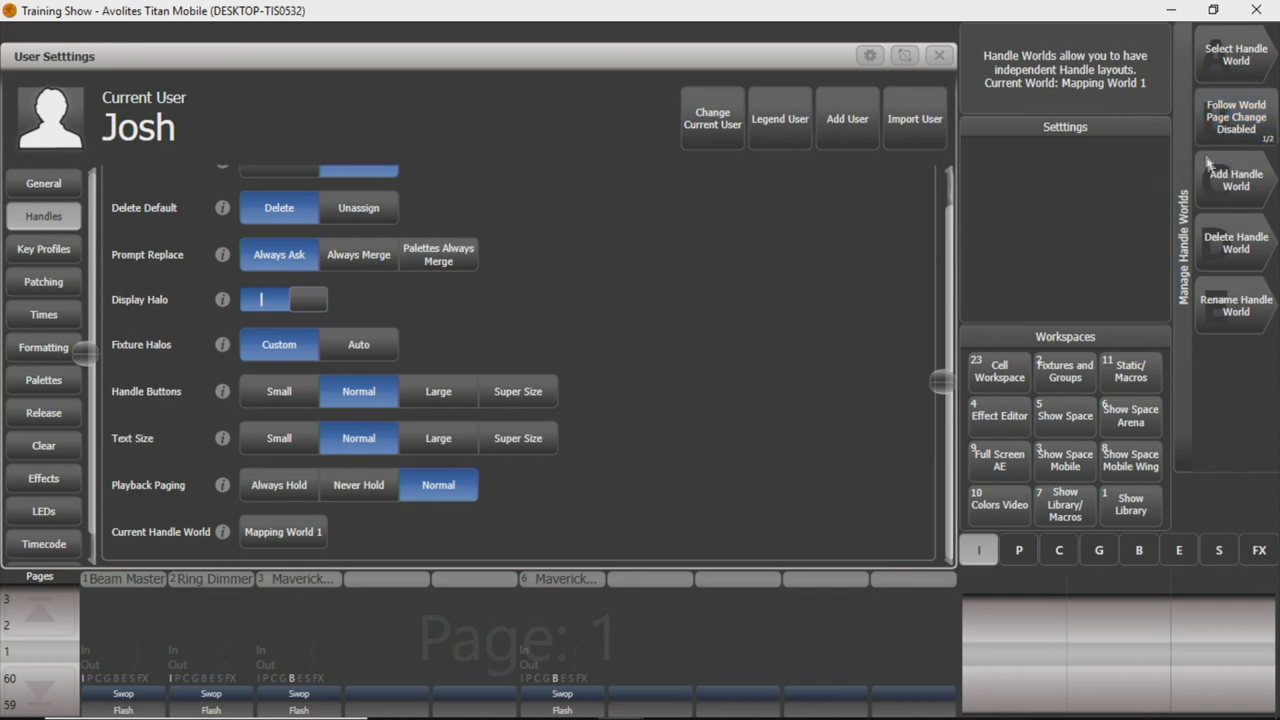
{"action": "mouse_move", "coordinate": [1231, 228]}
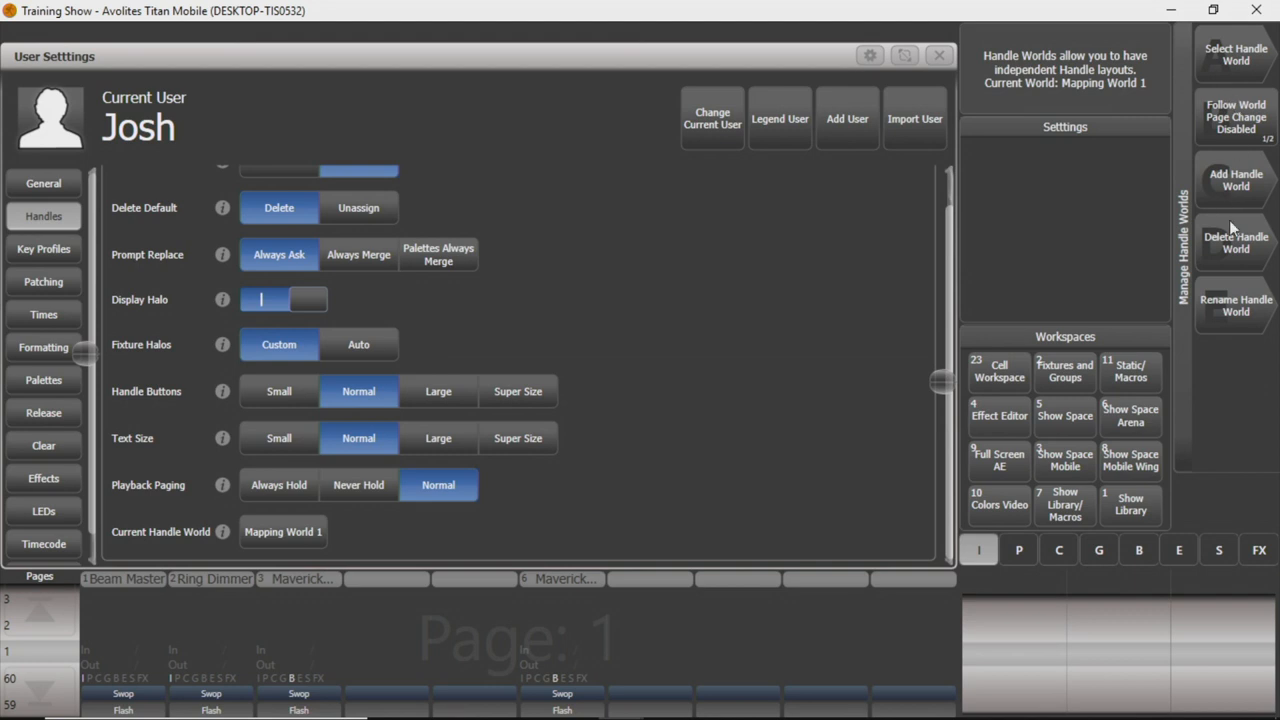
{"action": "mouse_move", "coordinate": [1242, 79]}
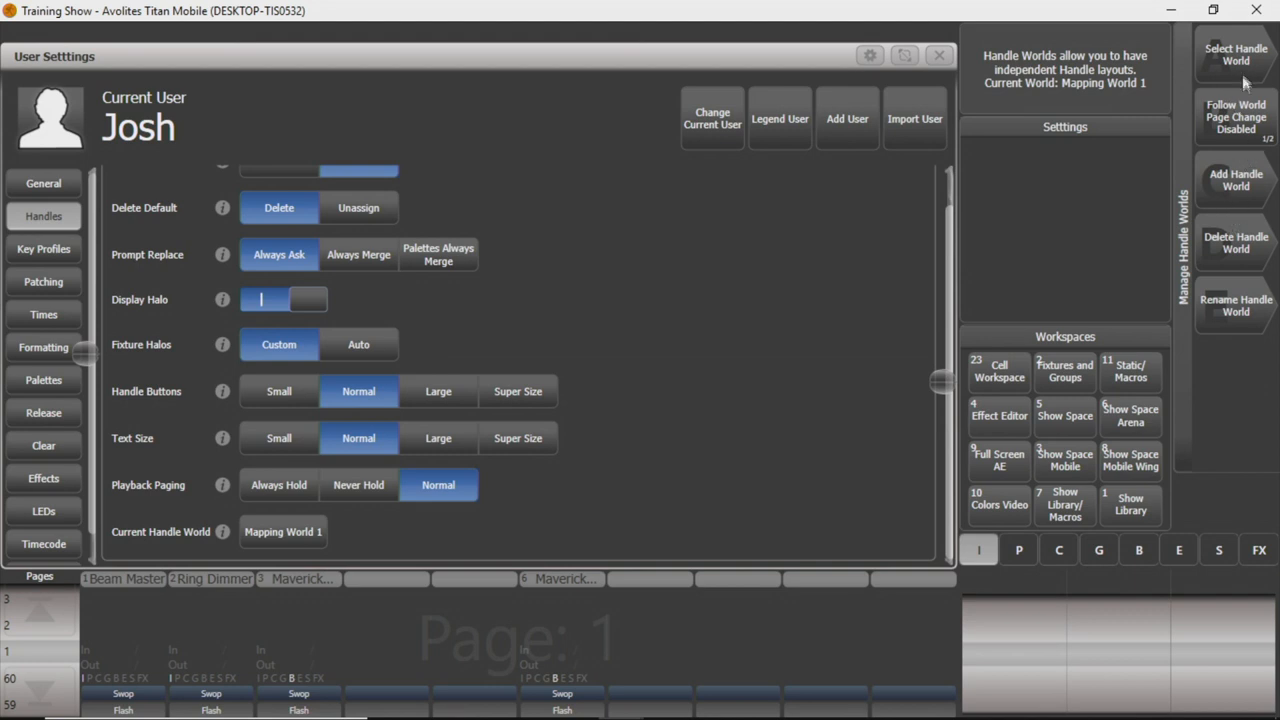
{"action": "mouse_move", "coordinate": [1248, 195]}
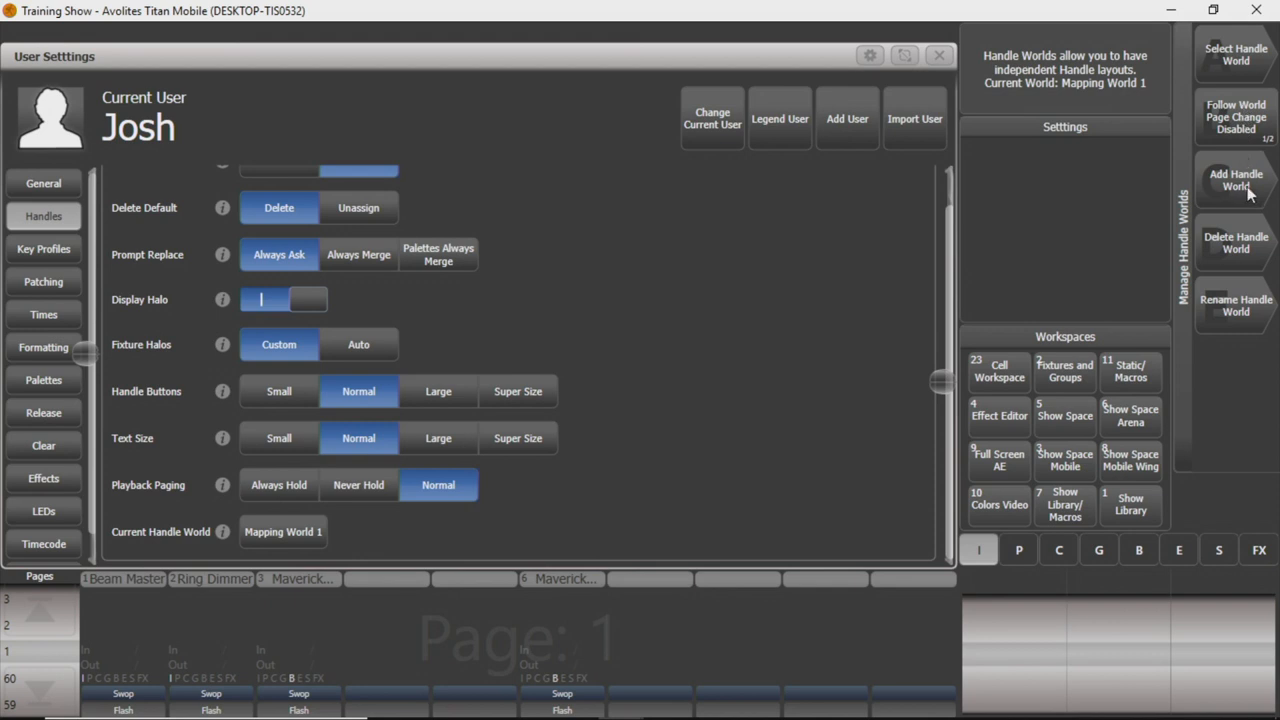
{"action": "mouse_move", "coordinate": [1235, 307]}
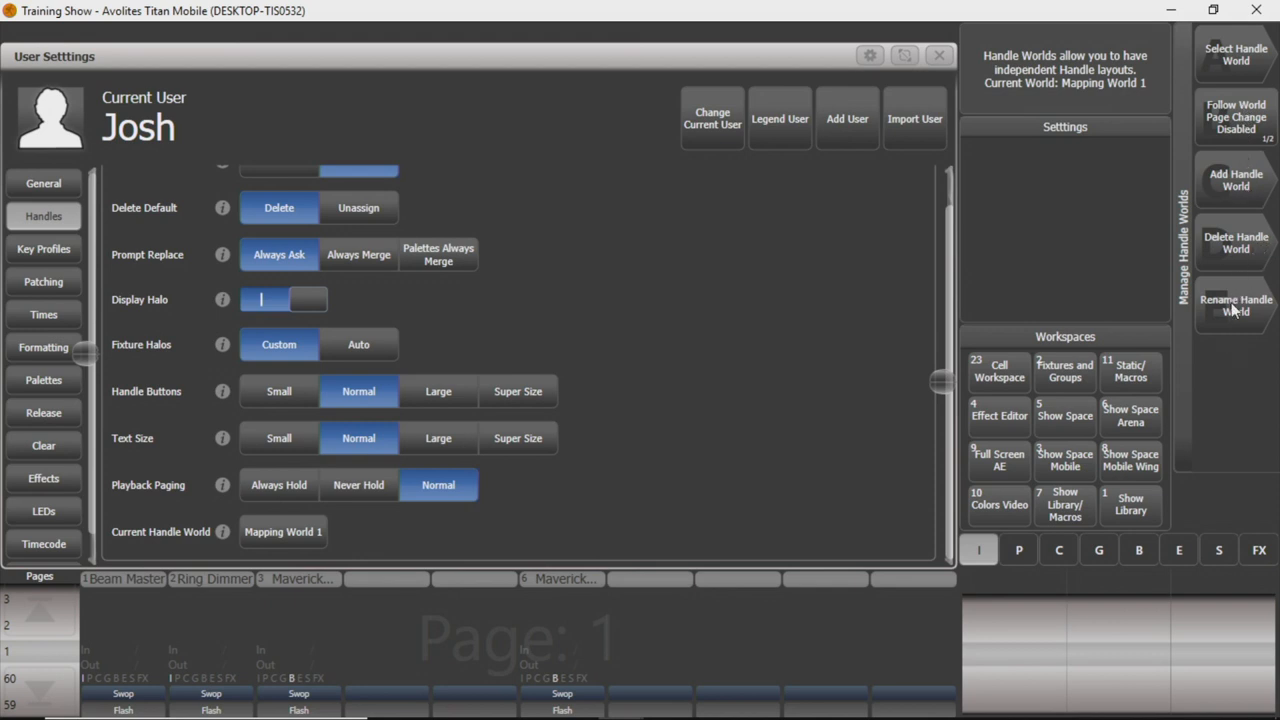
Add a new handle world with the legend 'Map 2'.
{"action": "left_click", "coordinate": [1236, 180]}
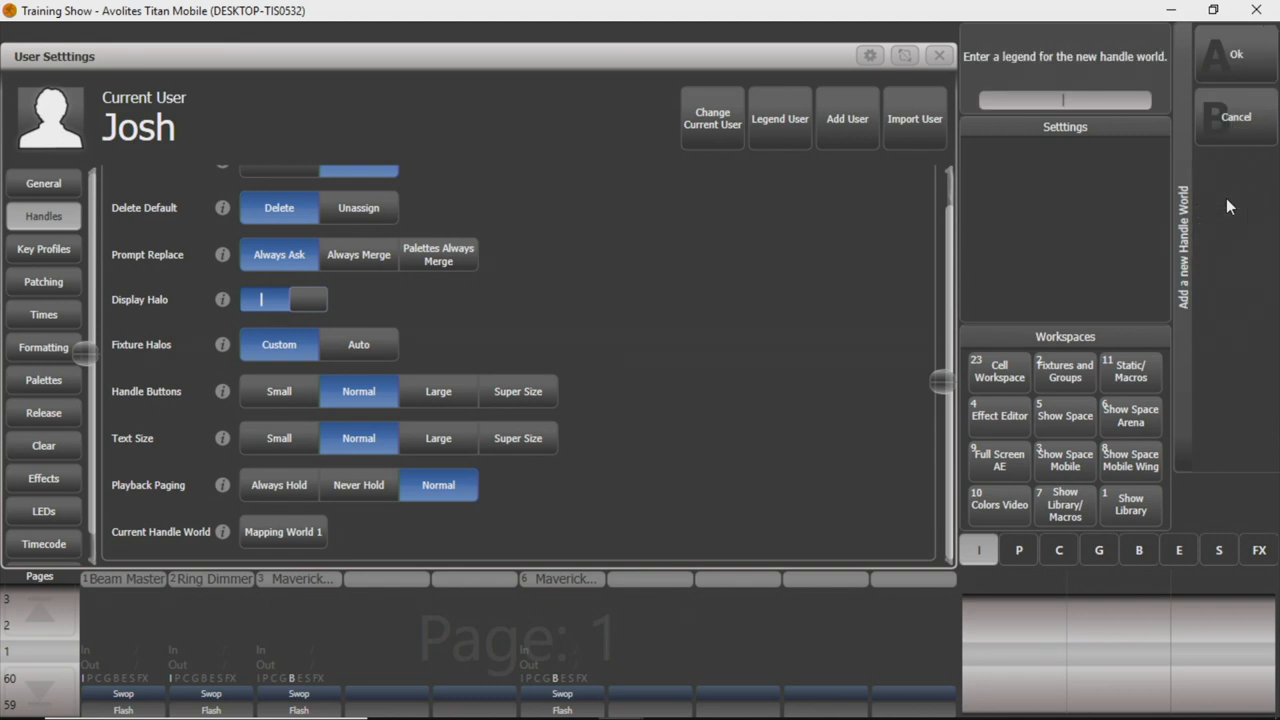
{"action": "mouse_move", "coordinate": [1197, 120]}
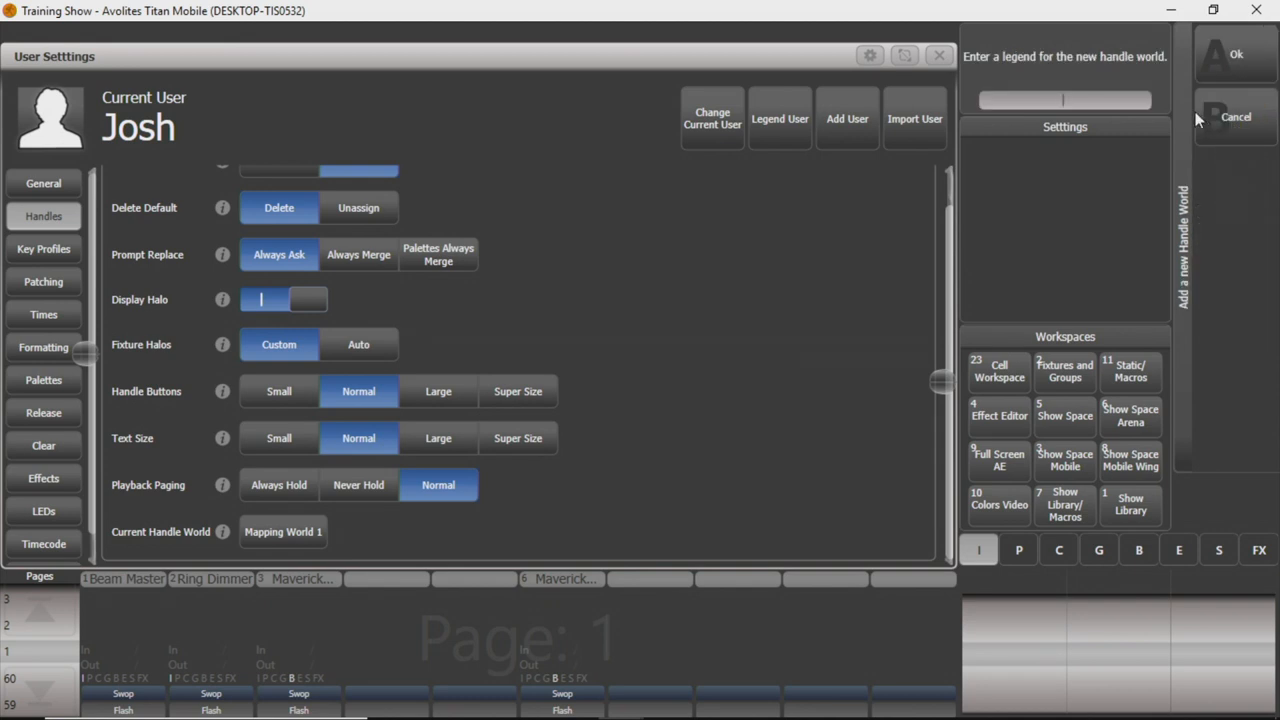
{"action": "type", "text": "Map 2"}
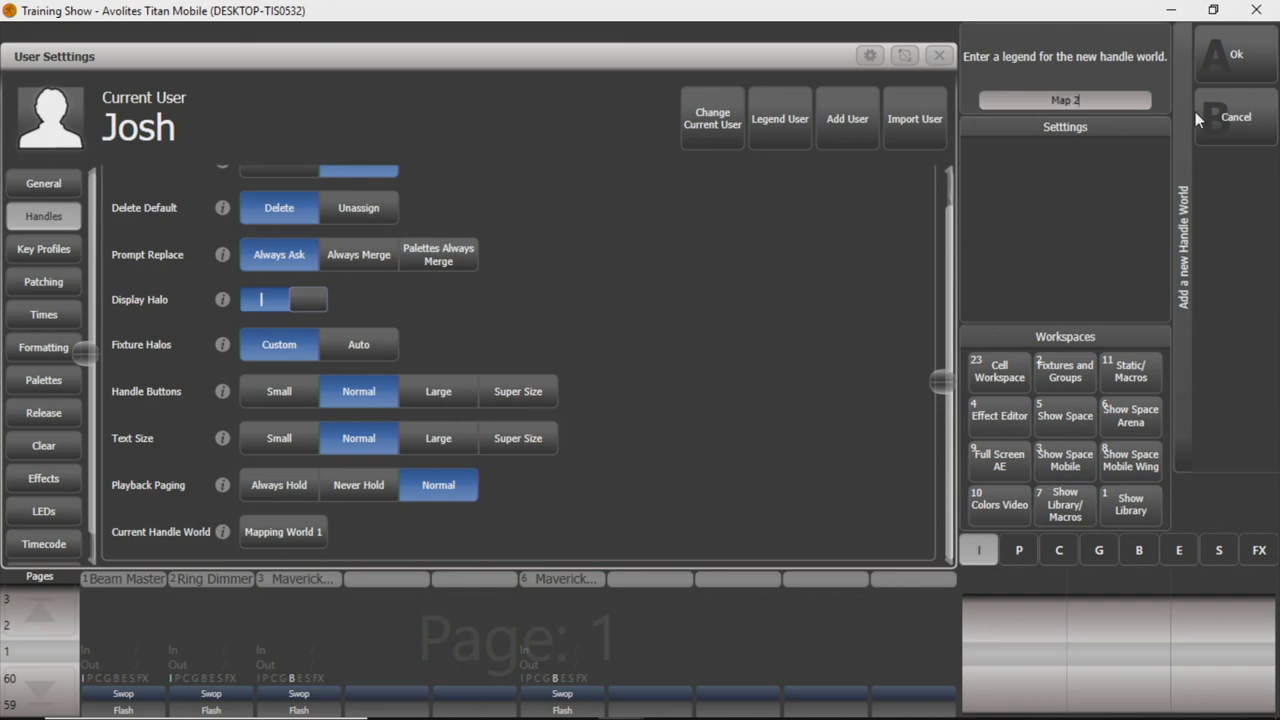
{"action": "mouse_move", "coordinate": [1205, 95]}
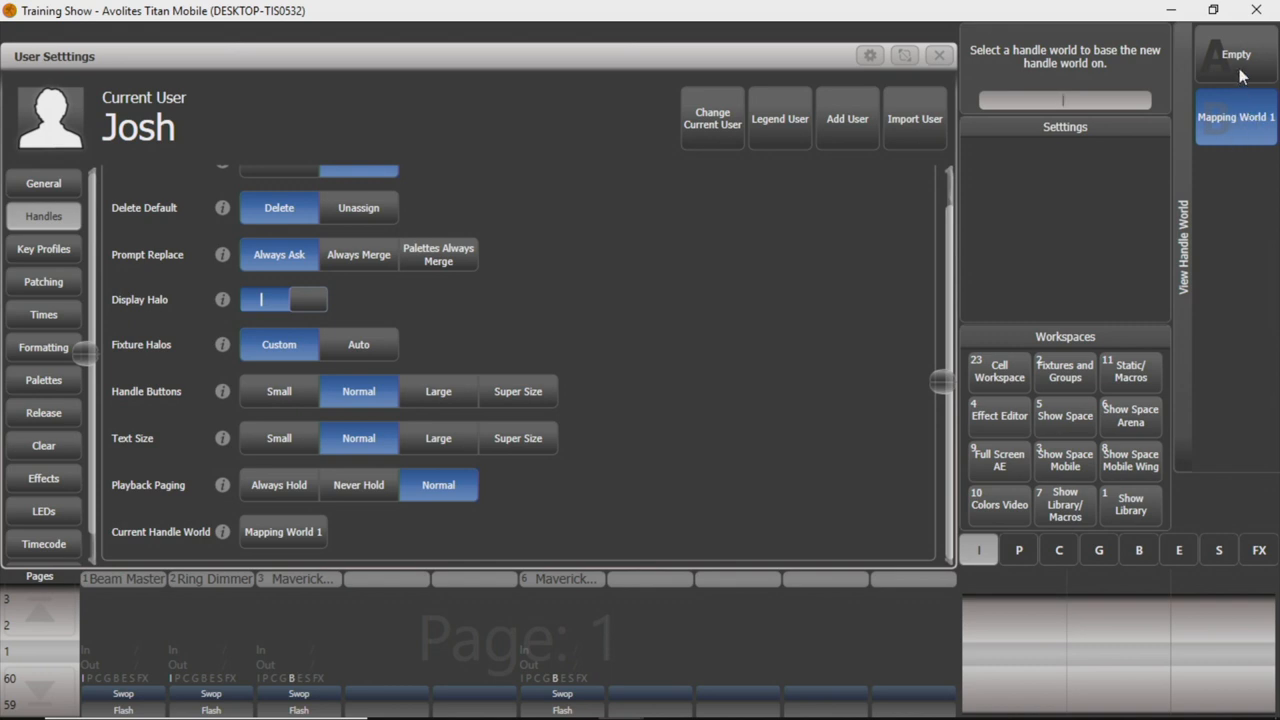
{"action": "mouse_move", "coordinate": [1240, 130]}
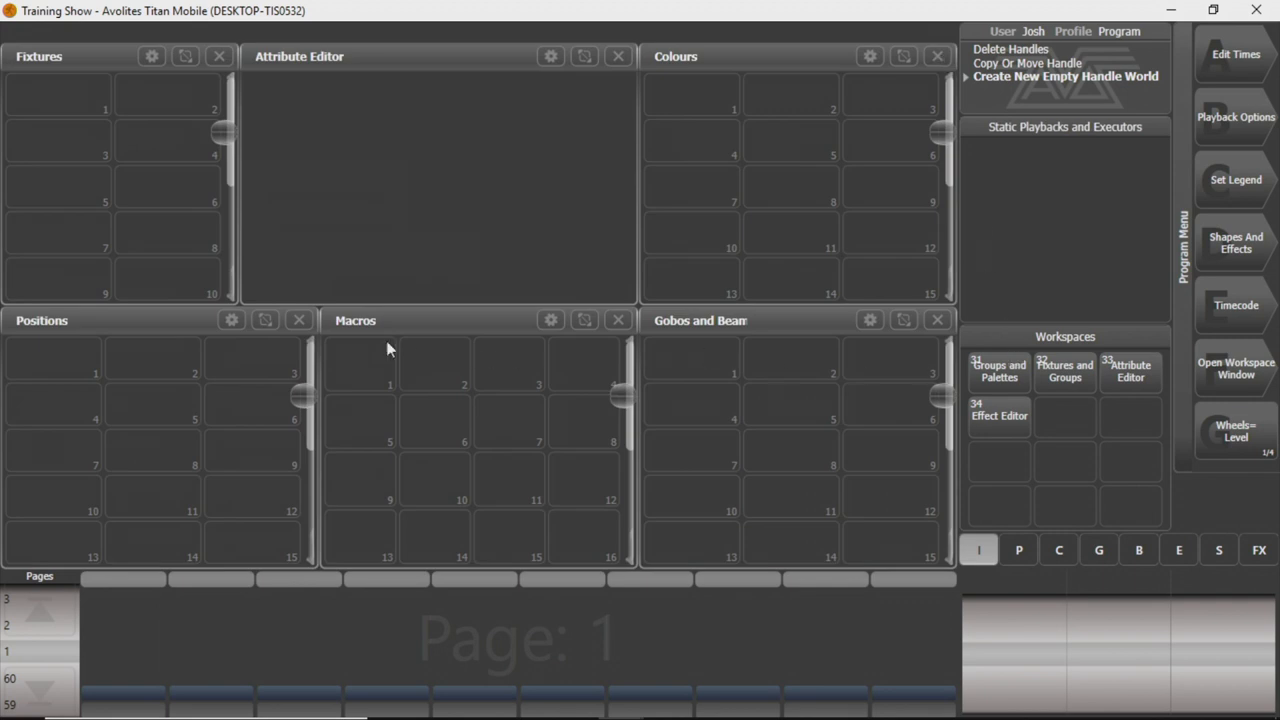
{"action": "mouse_move", "coordinate": [670, 443]}
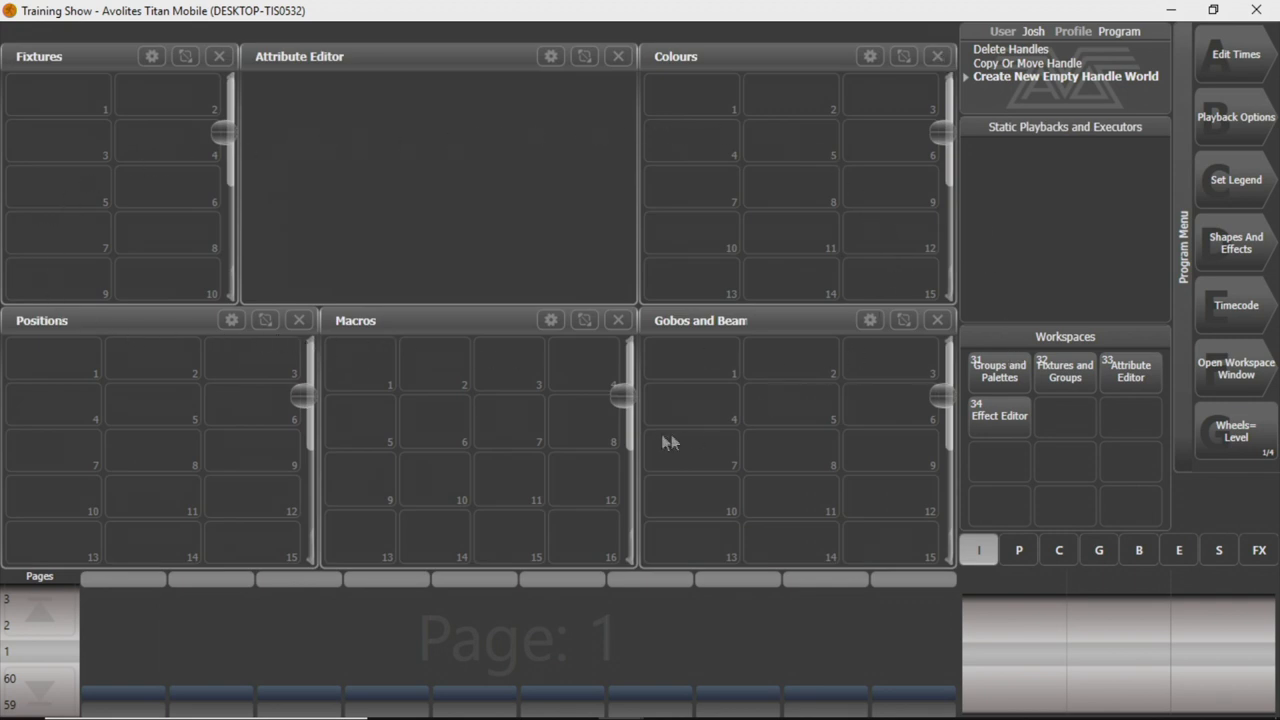
{"action": "mouse_move", "coordinate": [1058, 420]}
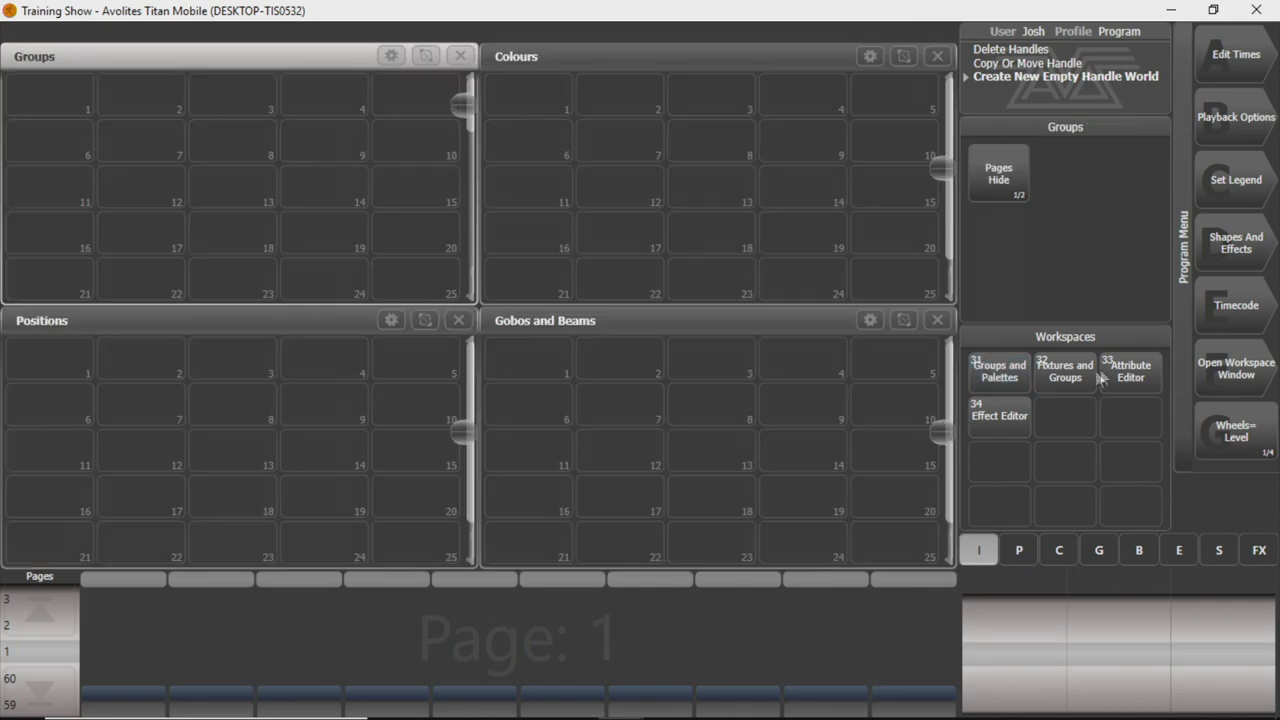
Open the Show Library window and filter by Fixtures, Palettes, then Playbacks.
{"action": "left_click", "coordinate": [1236, 368]}
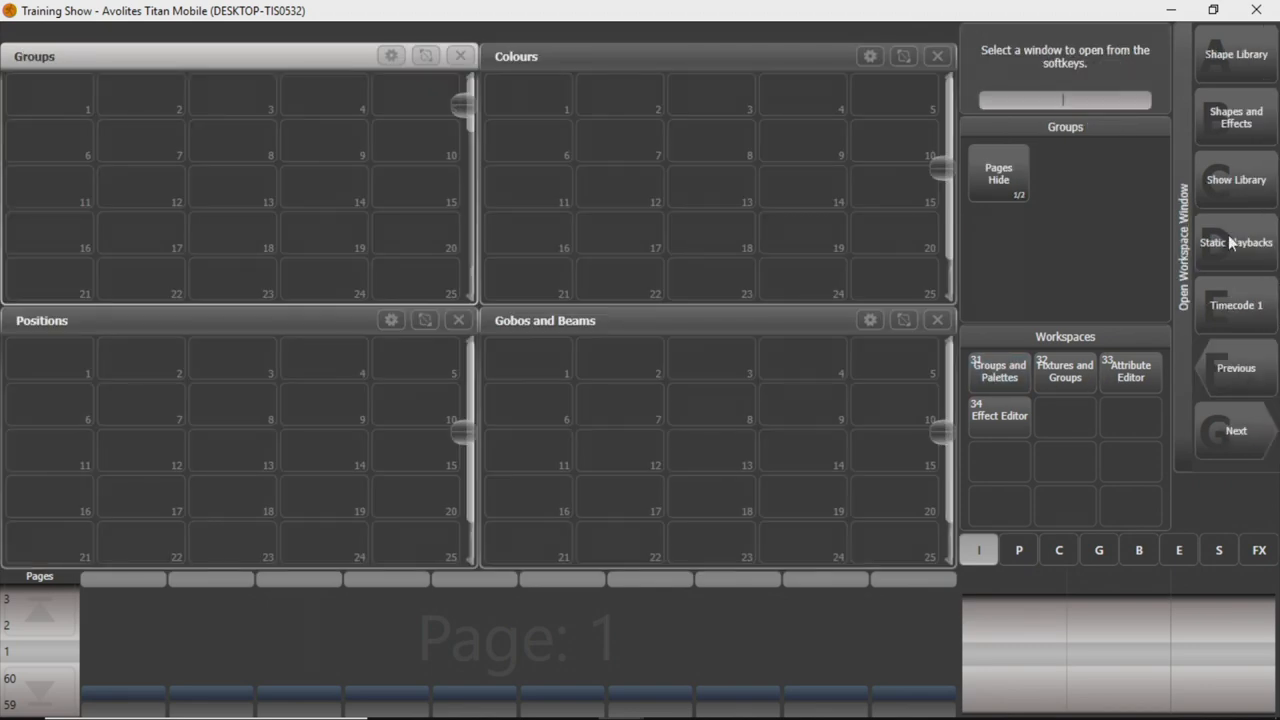
{"action": "left_click", "coordinate": [1236, 180]}
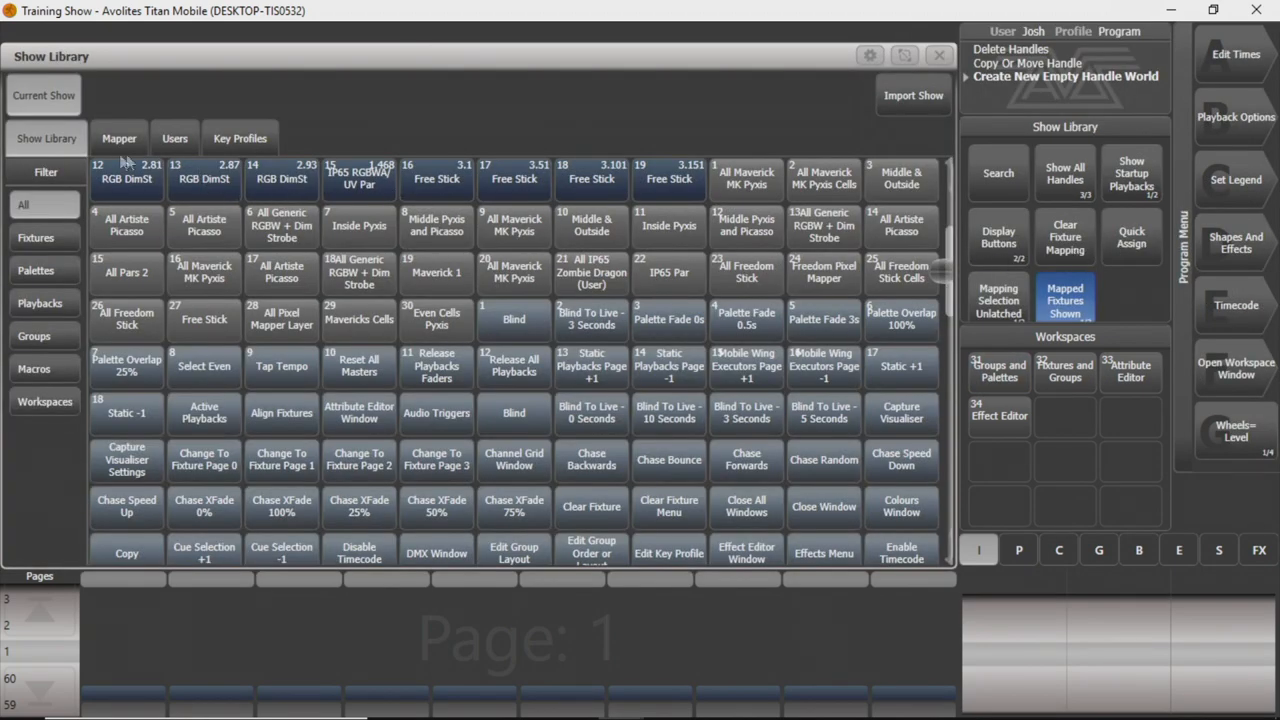
{"action": "left_click", "coordinate": [35, 237]}
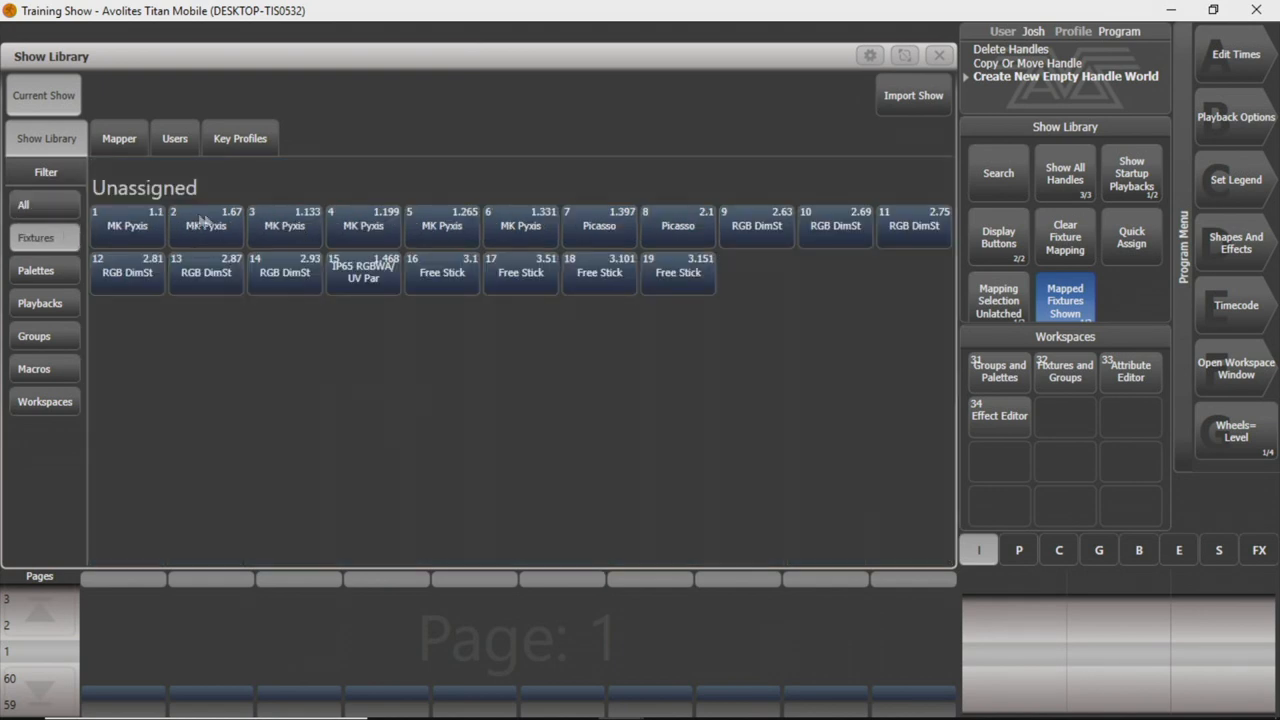
{"action": "left_click", "coordinate": [36, 270]}
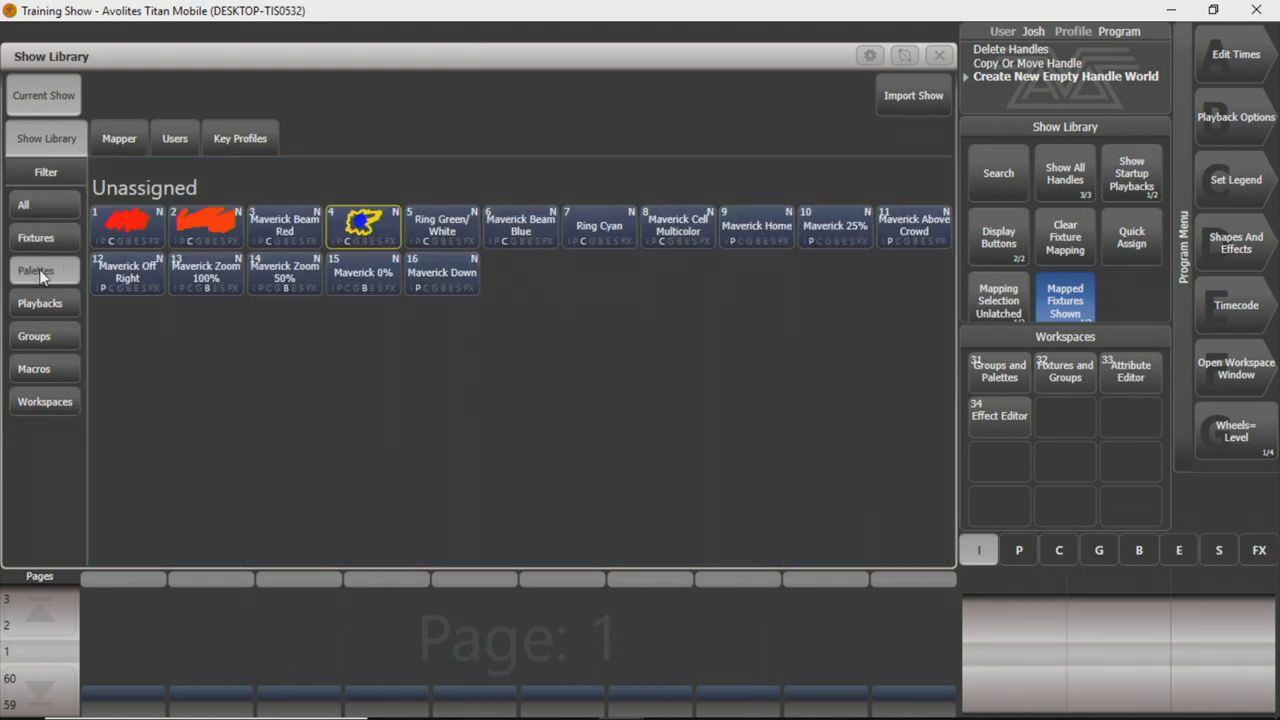
{"action": "mouse_move", "coordinate": [55, 353]}
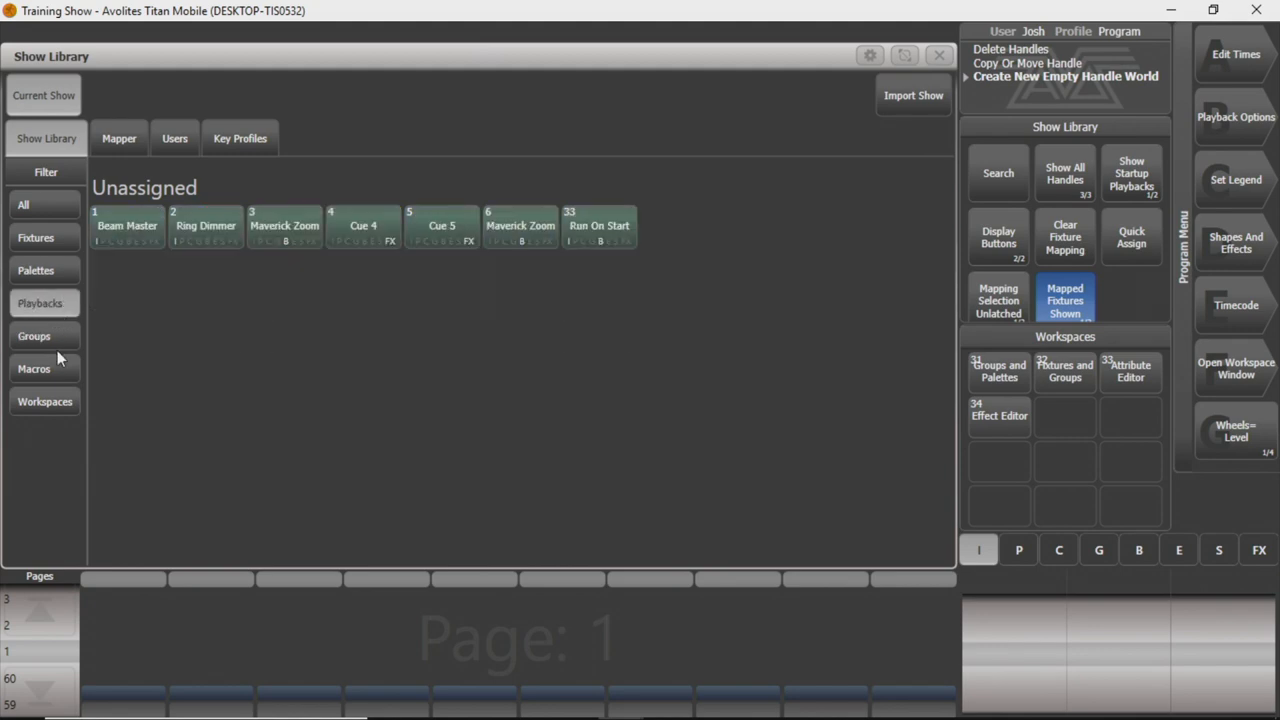
{"action": "left_click", "coordinate": [34, 368]}
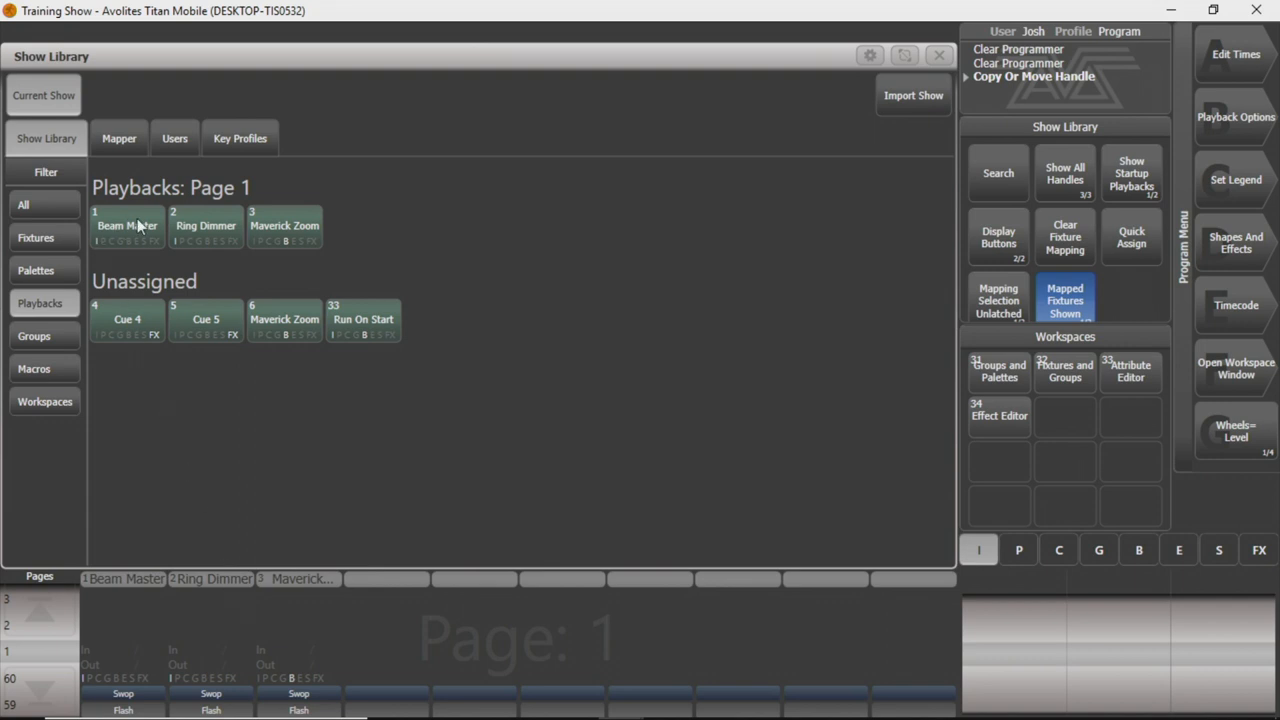
{"action": "mouse_move", "coordinate": [142, 309]}
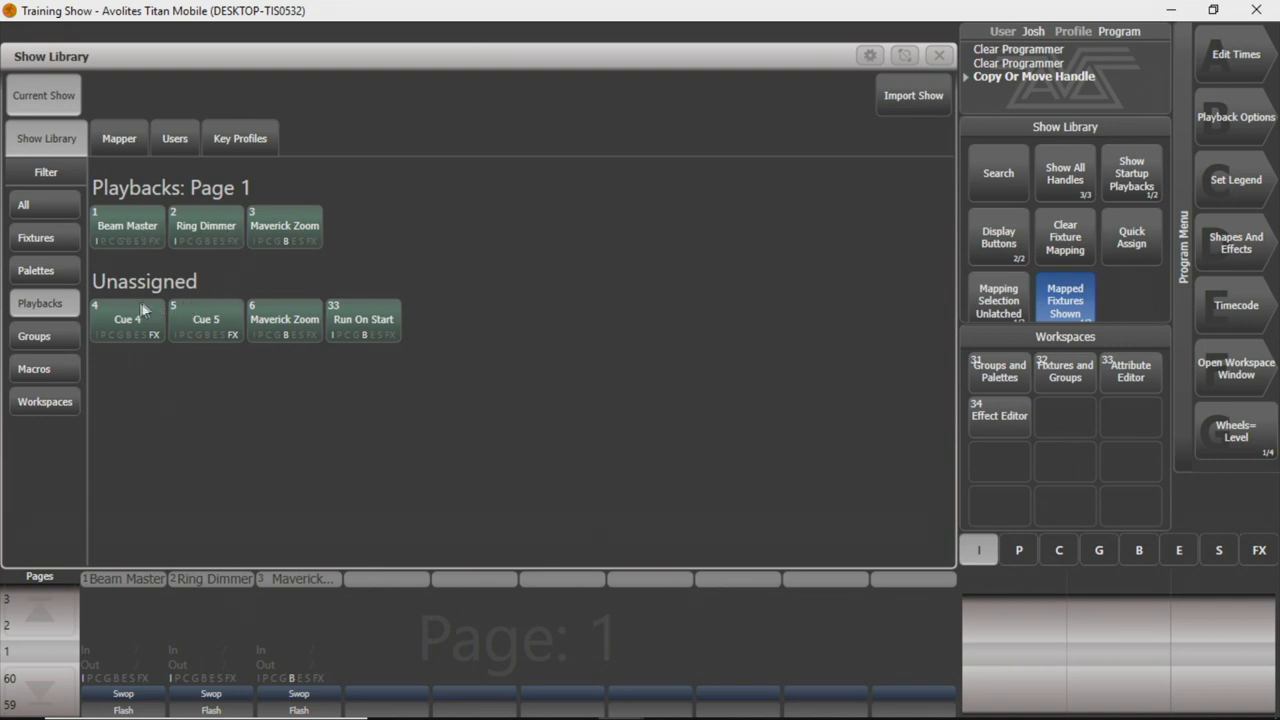
{"action": "mouse_move", "coordinate": [185, 623]}
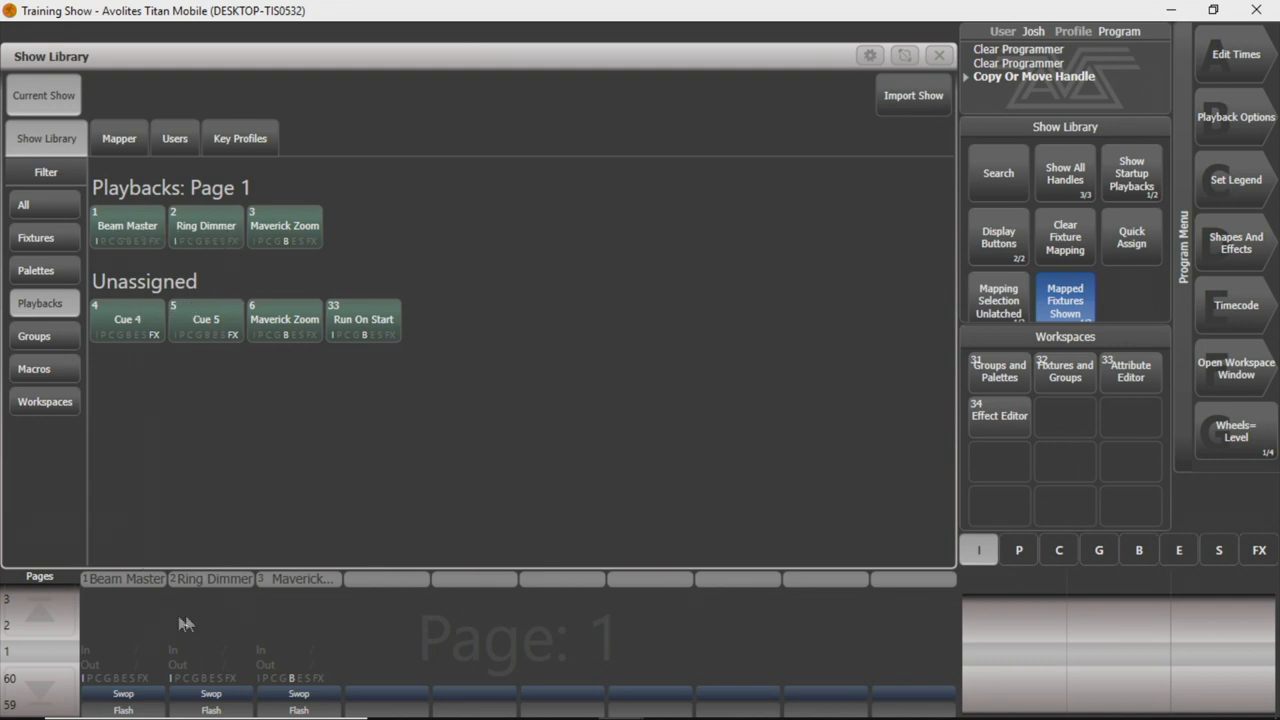
{"action": "mouse_move", "coordinate": [72, 340]}
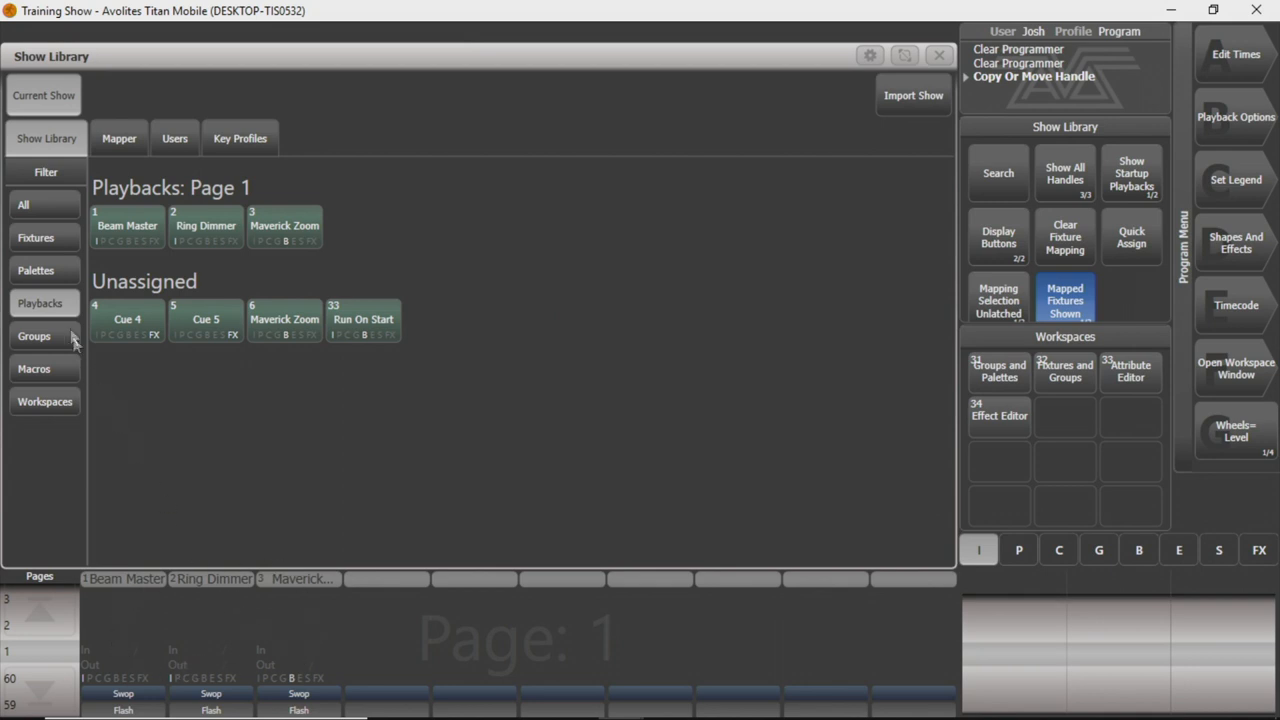
Filter the library back to fixtures to see them all unassigned.
{"action": "left_click", "coordinate": [36, 237]}
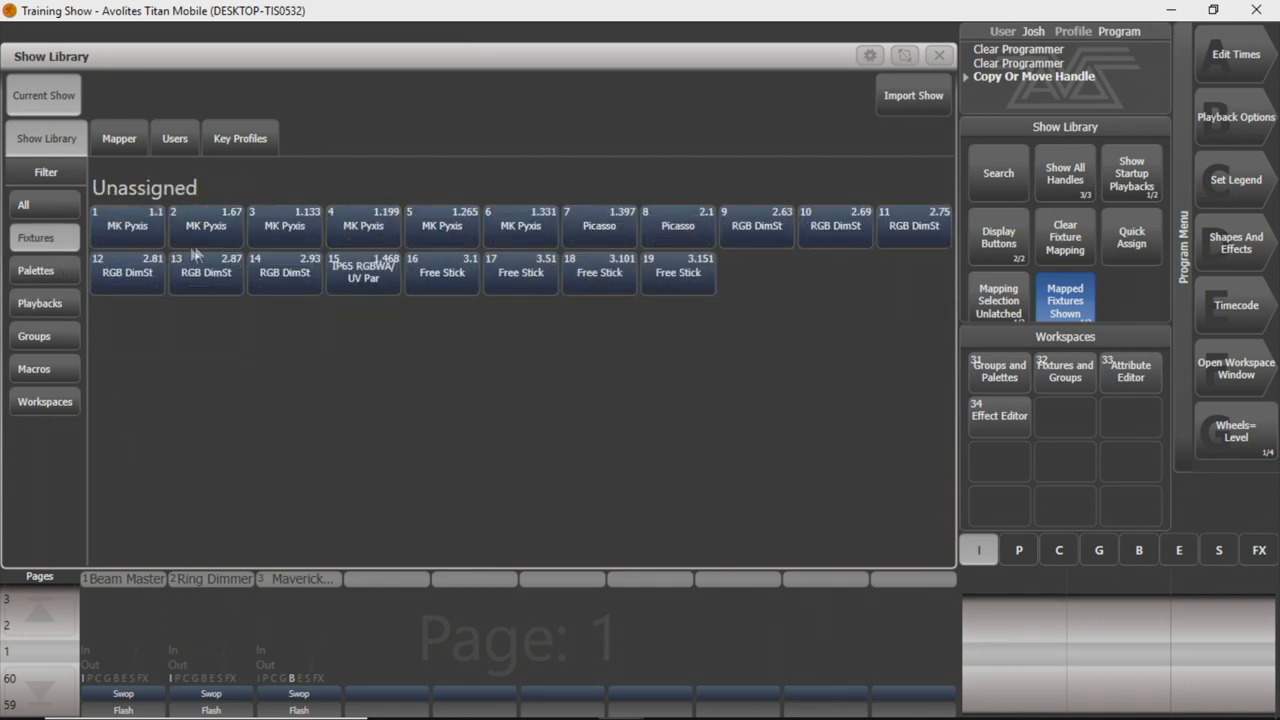
{"action": "mouse_move", "coordinate": [247, 240]}
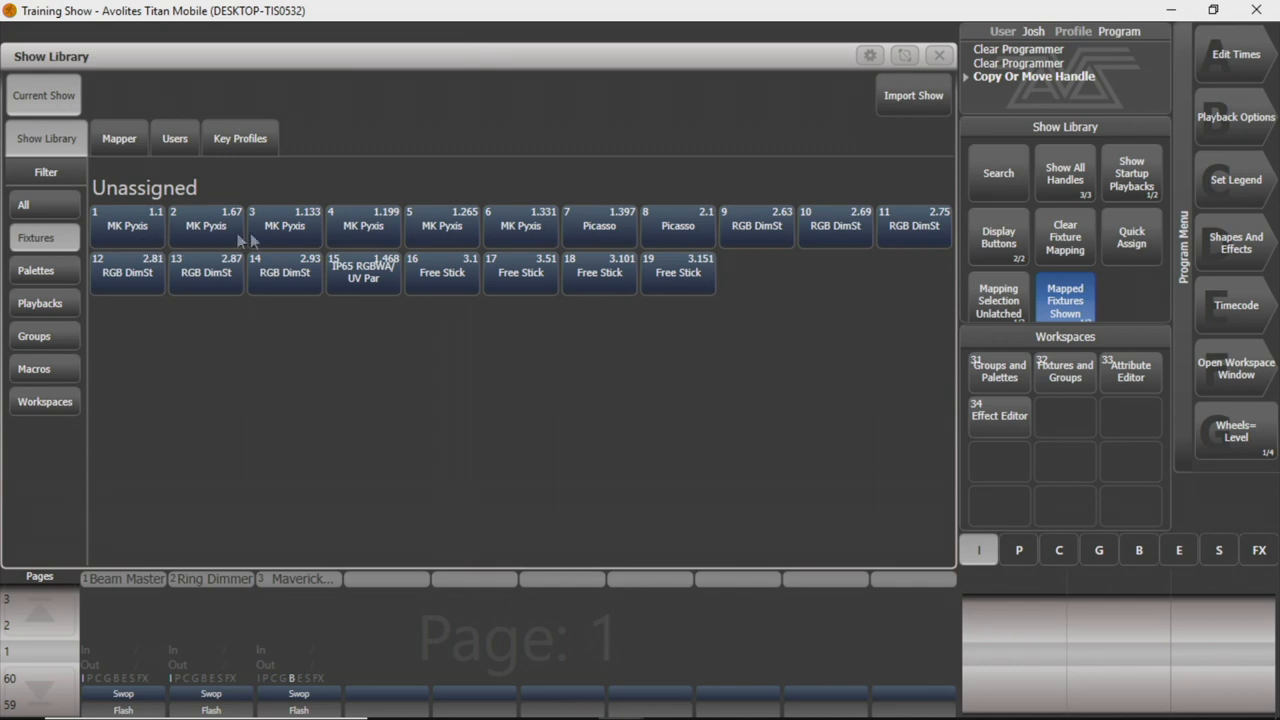
{"action": "mouse_move", "coordinate": [727, 386]}
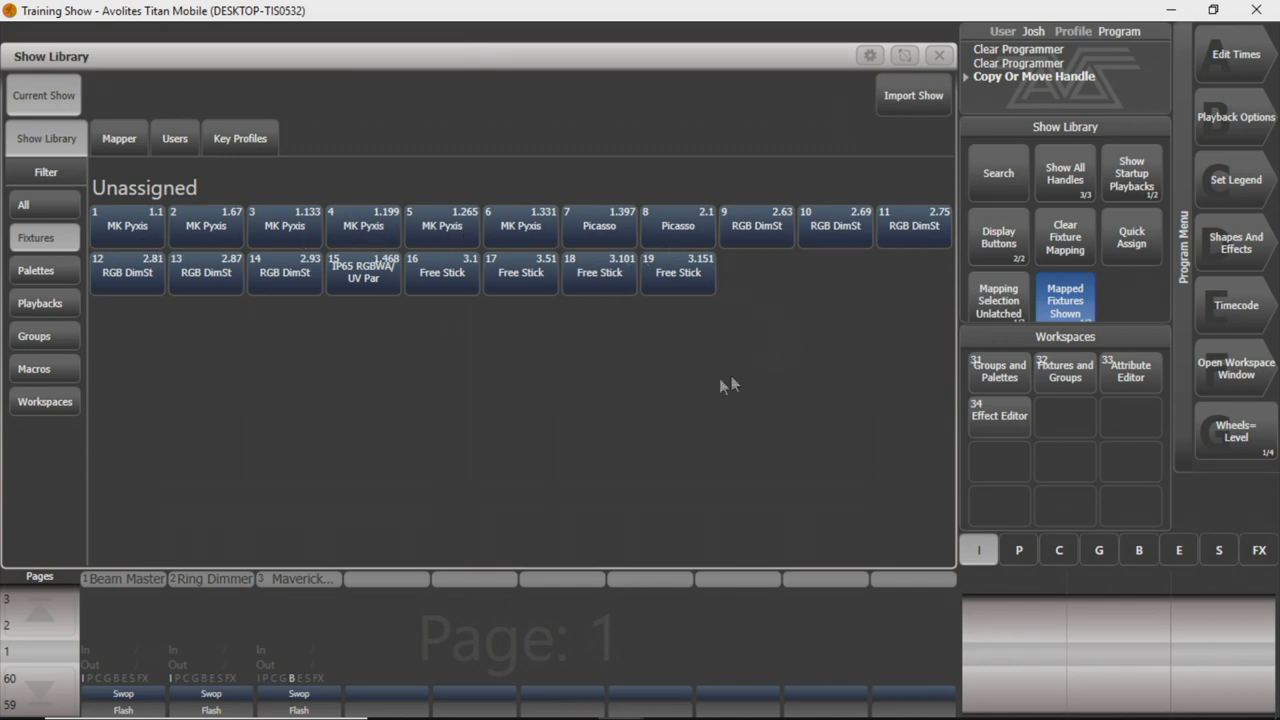
{"action": "mouse_move", "coordinate": [547, 277]}
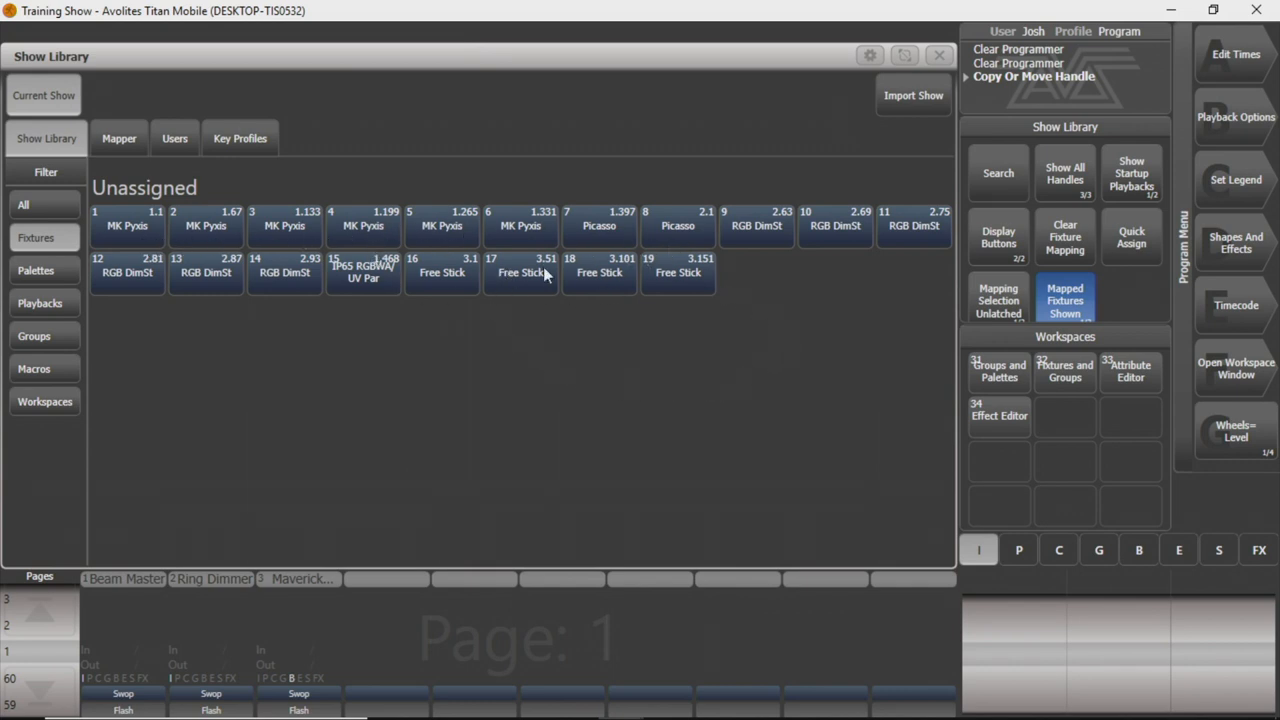
{"action": "mouse_move", "coordinate": [443, 256]}
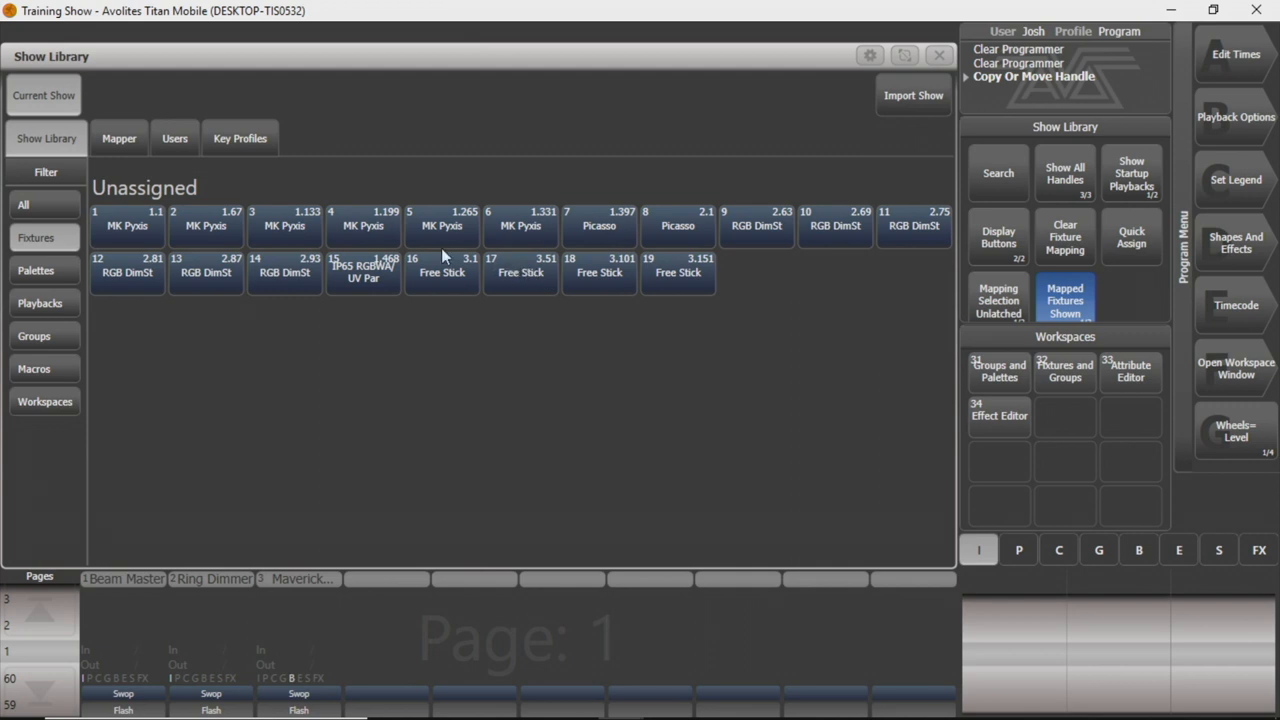
{"action": "mouse_move", "coordinate": [389, 310]}
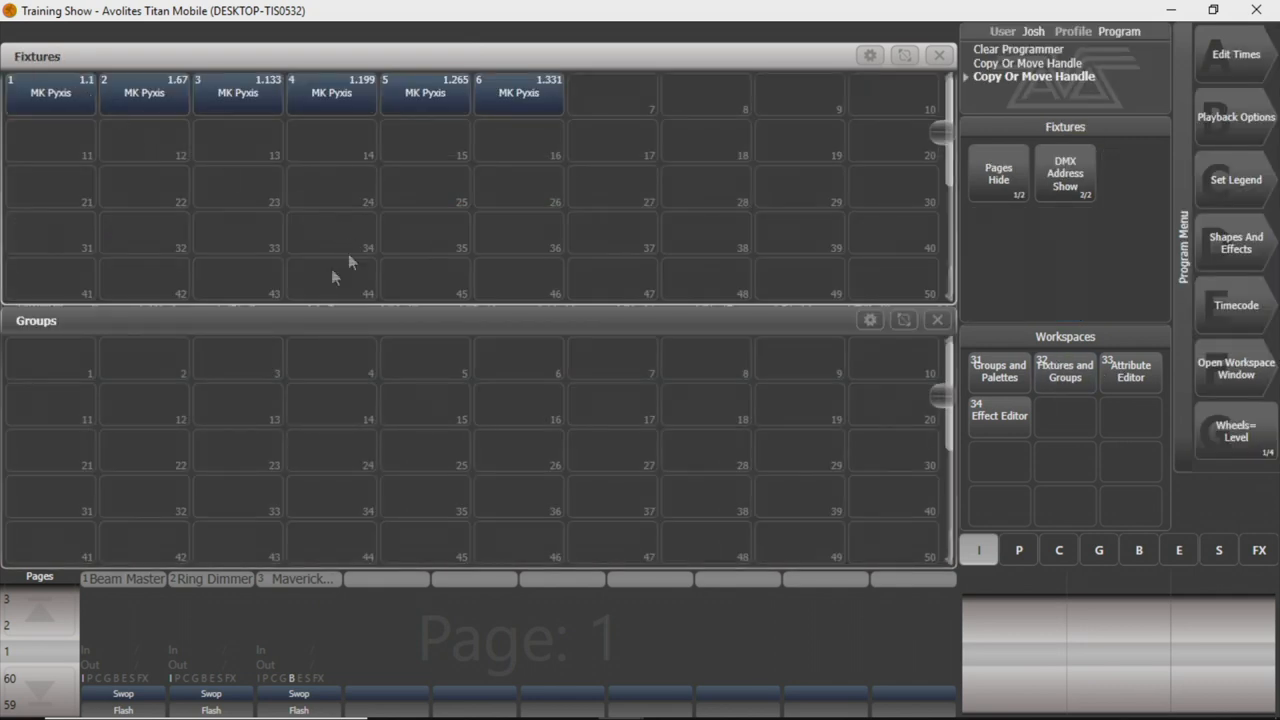
{"action": "mouse_move", "coordinate": [800, 398]}
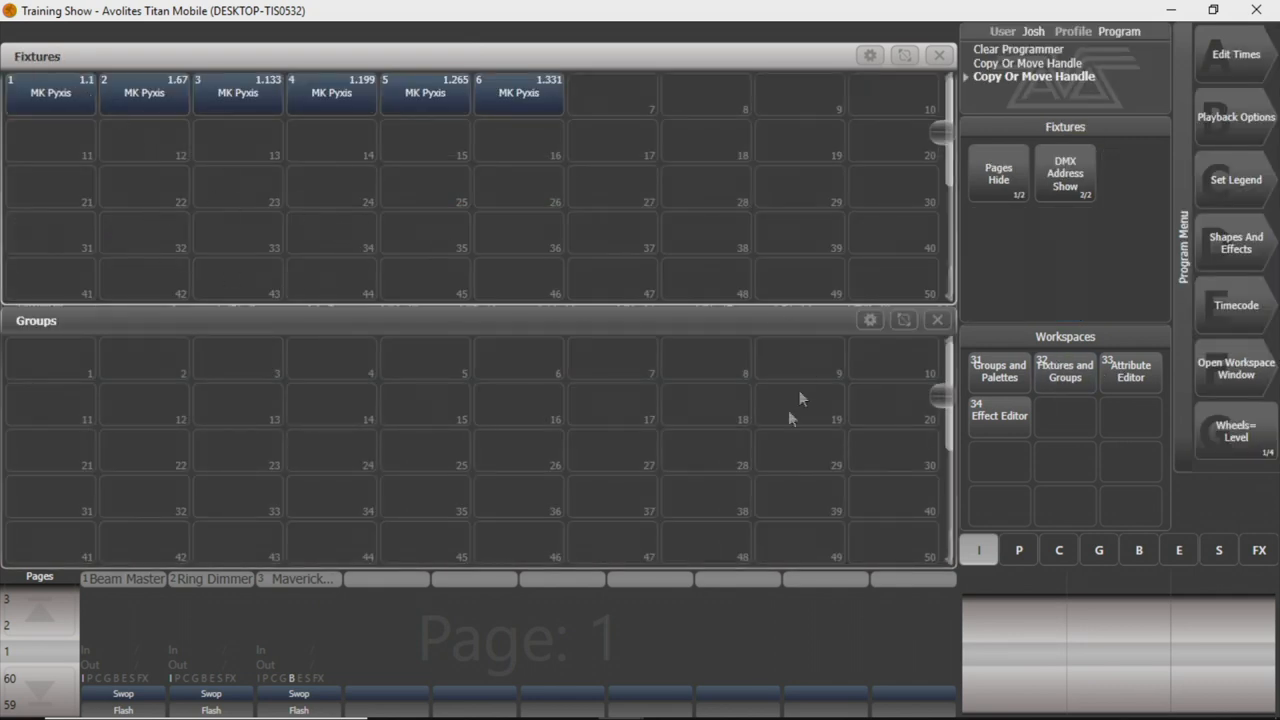
{"action": "mouse_move", "coordinate": [157, 417]}
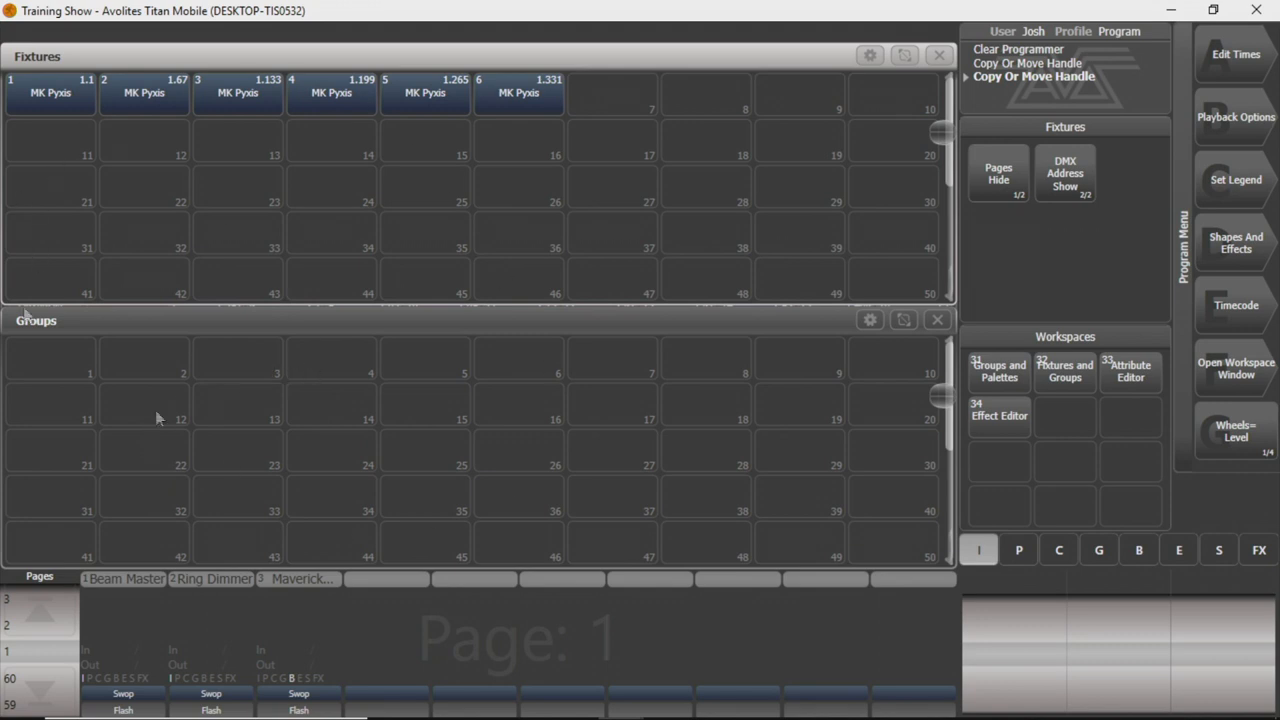
{"action": "mouse_move", "coordinate": [623, 413]}
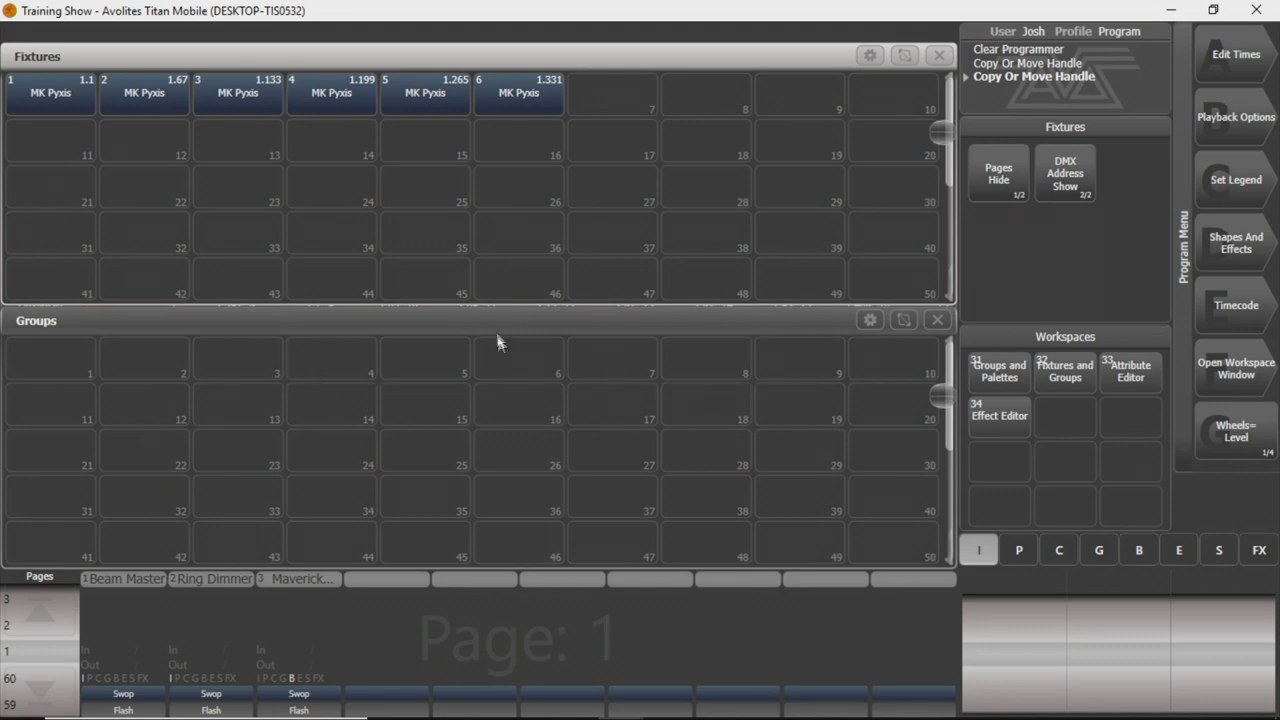
{"action": "mouse_move", "coordinate": [1163, 316]}
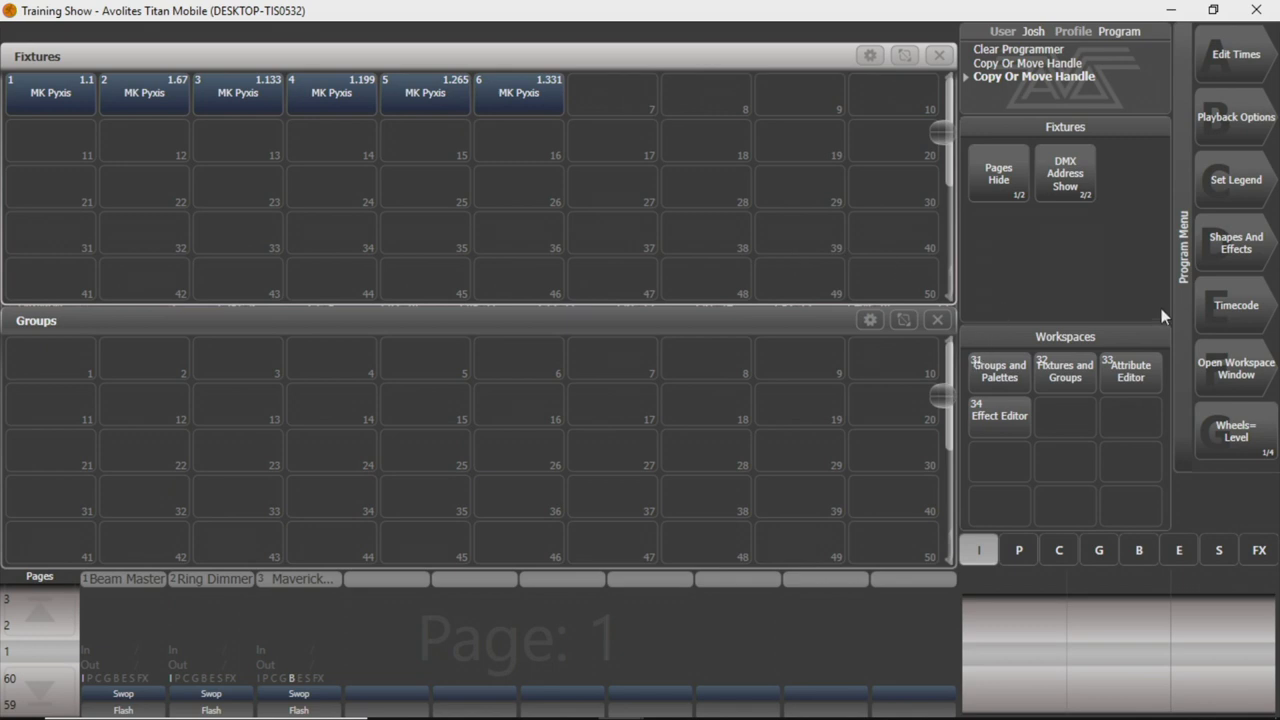
{"action": "mouse_move", "coordinate": [1088, 404]}
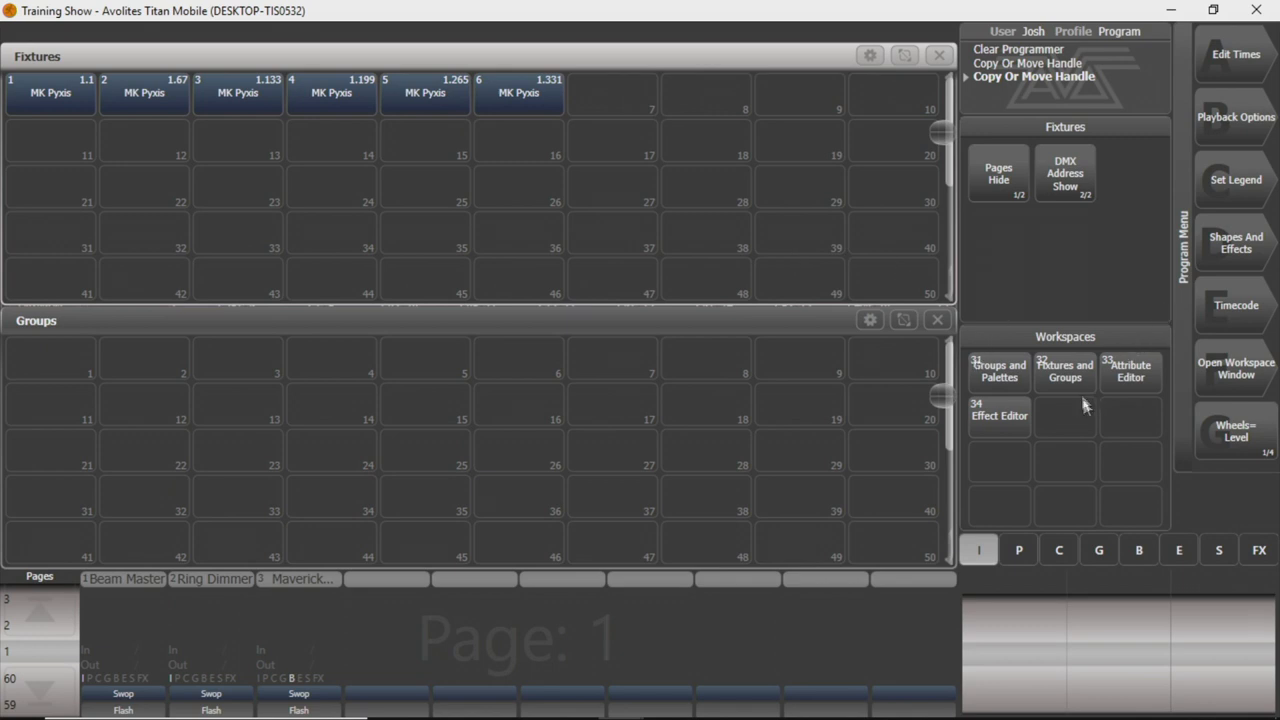
{"action": "mouse_move", "coordinate": [1237, 375]}
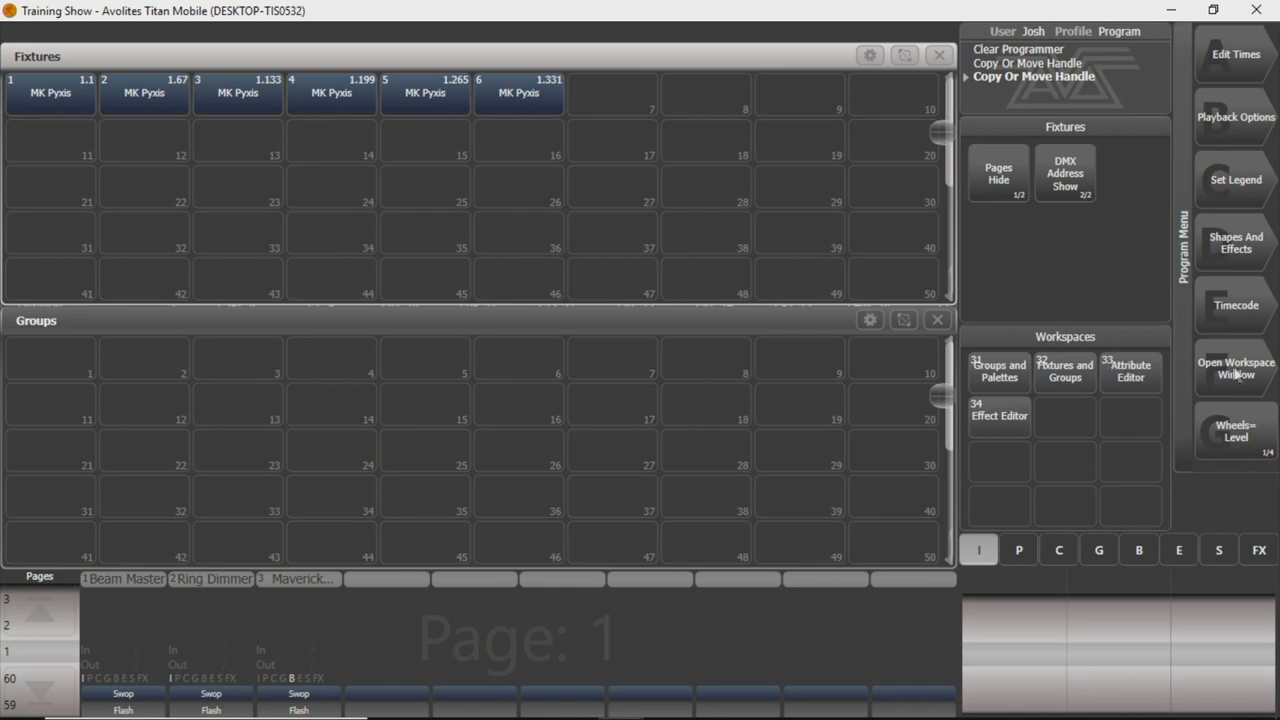
{"action": "left_click", "coordinate": [1236, 368]}
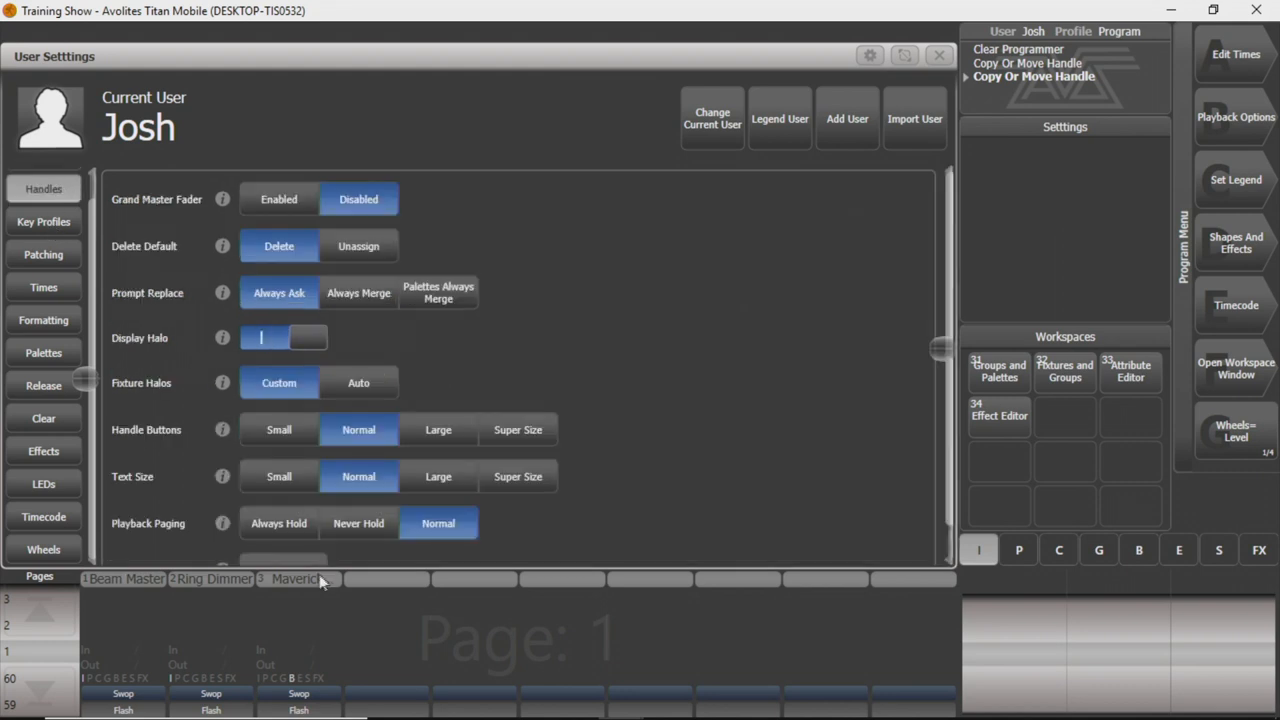
Add handle world 'Map' in Handles settings, then close the user settings.
{"action": "scroll", "scroll_direction": "down", "scroll_amount": 3}
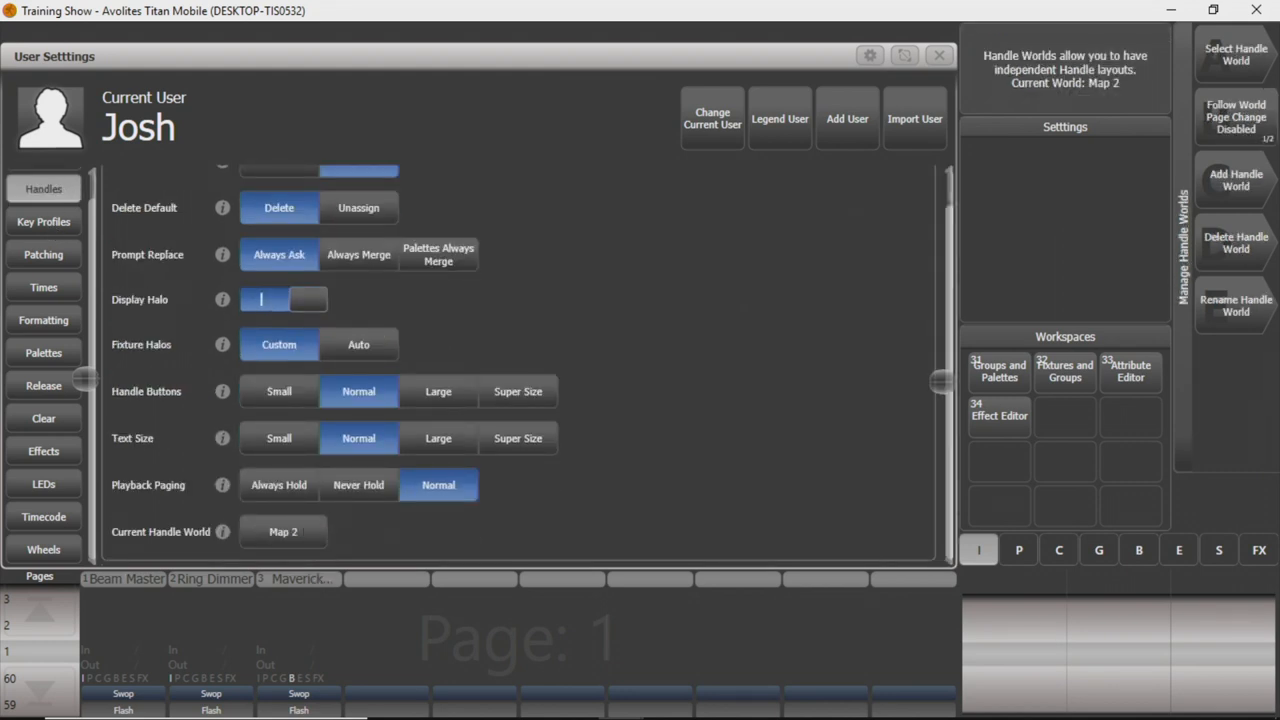
{"action": "mouse_move", "coordinate": [1231, 171]}
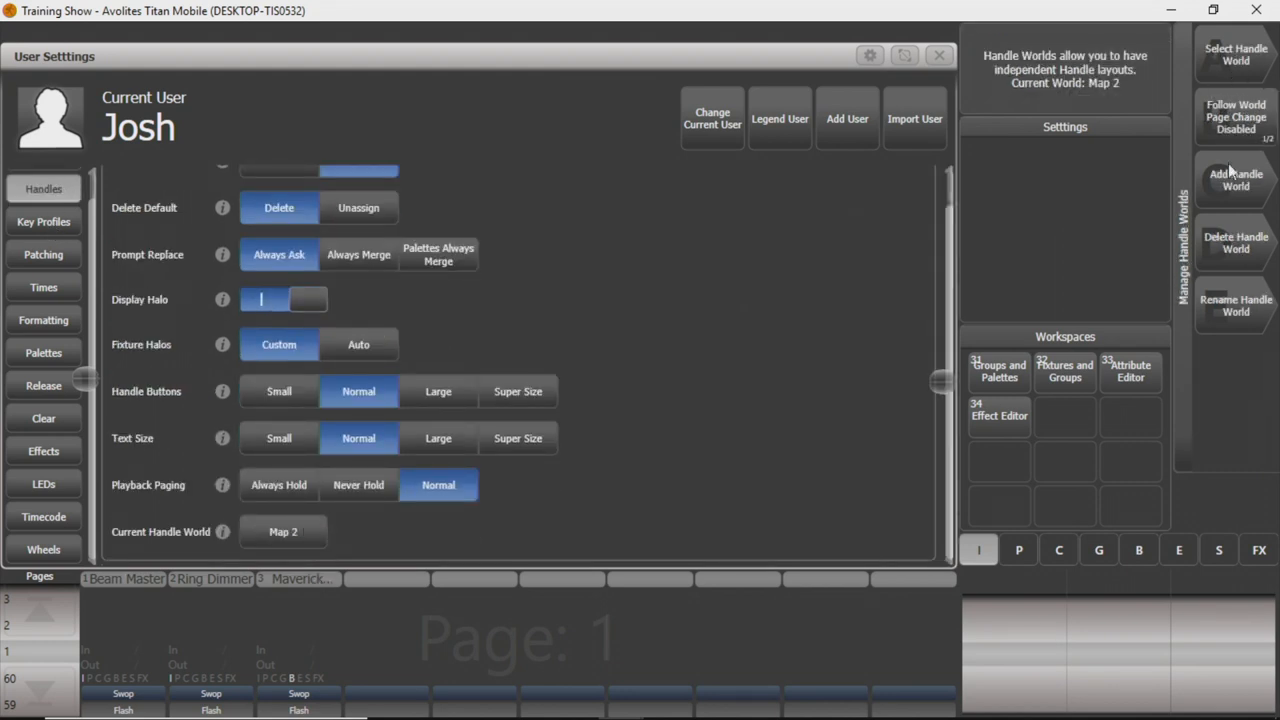
{"action": "left_click", "coordinate": [1235, 180]}
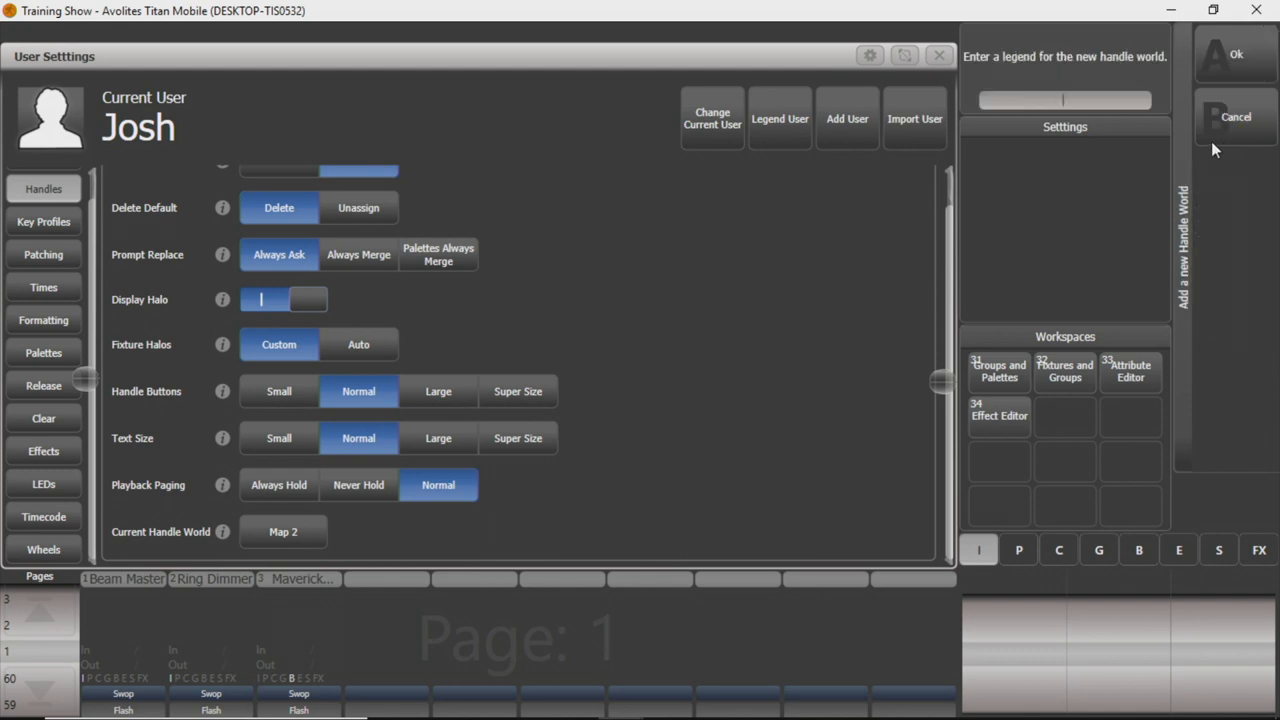
{"action": "type", "text": "Map"}
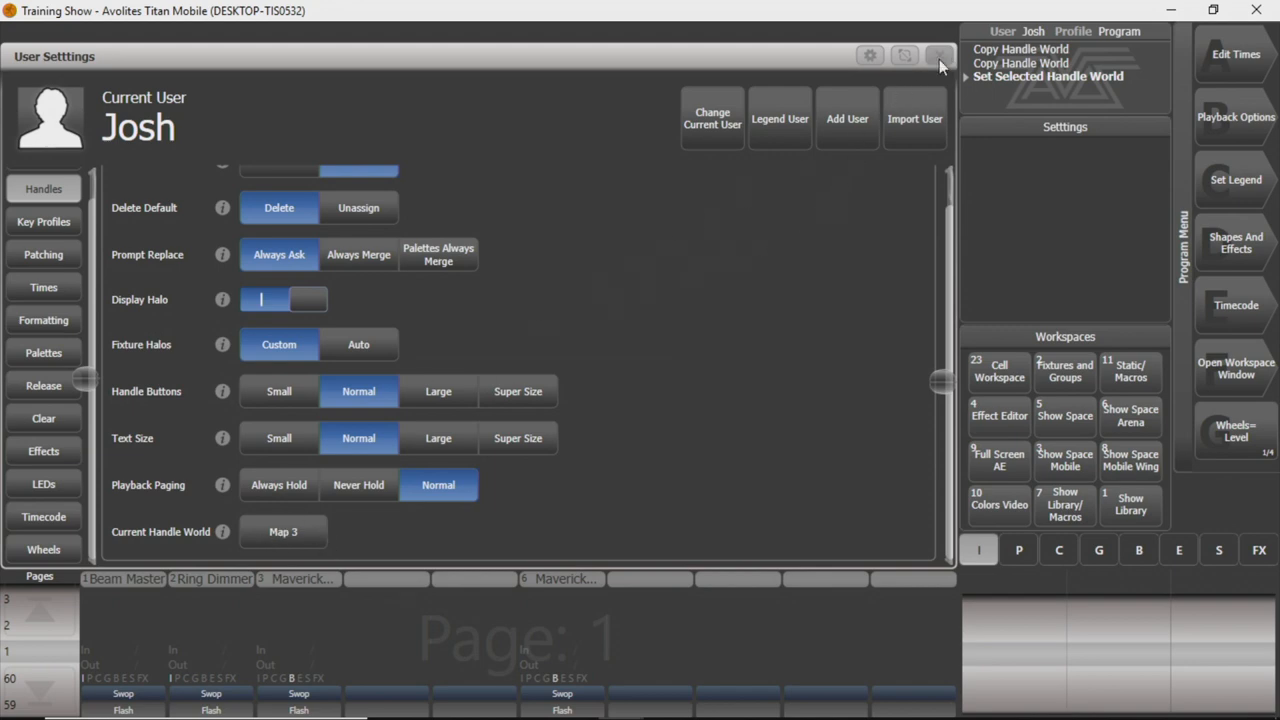
{"action": "left_click", "coordinate": [938, 55]}
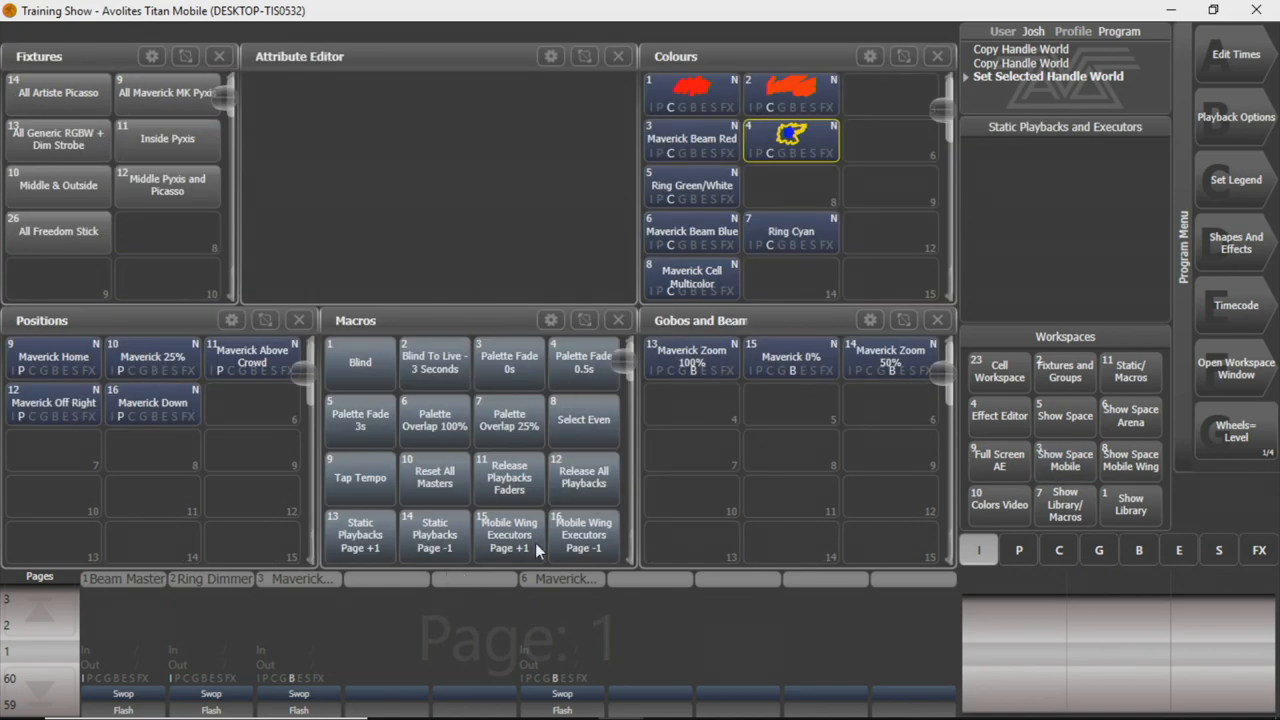
{"action": "mouse_move", "coordinate": [787, 558]}
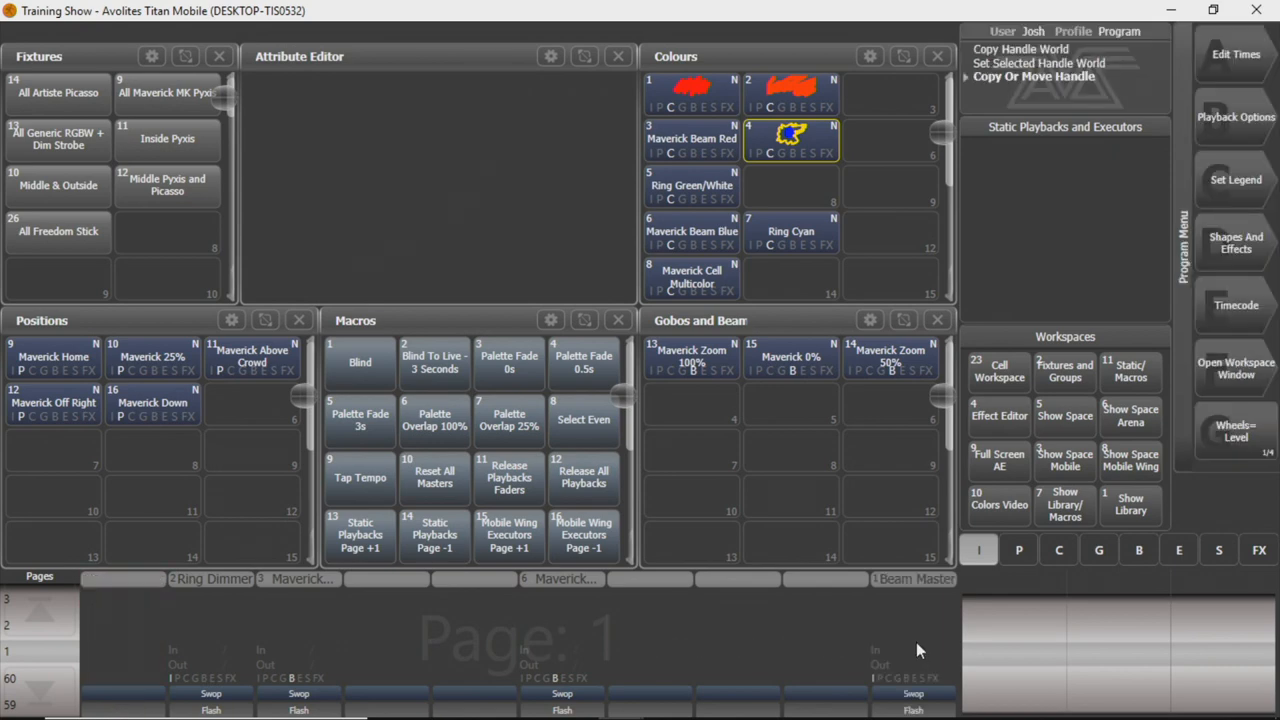
{"action": "mouse_move", "coordinate": [910, 638]}
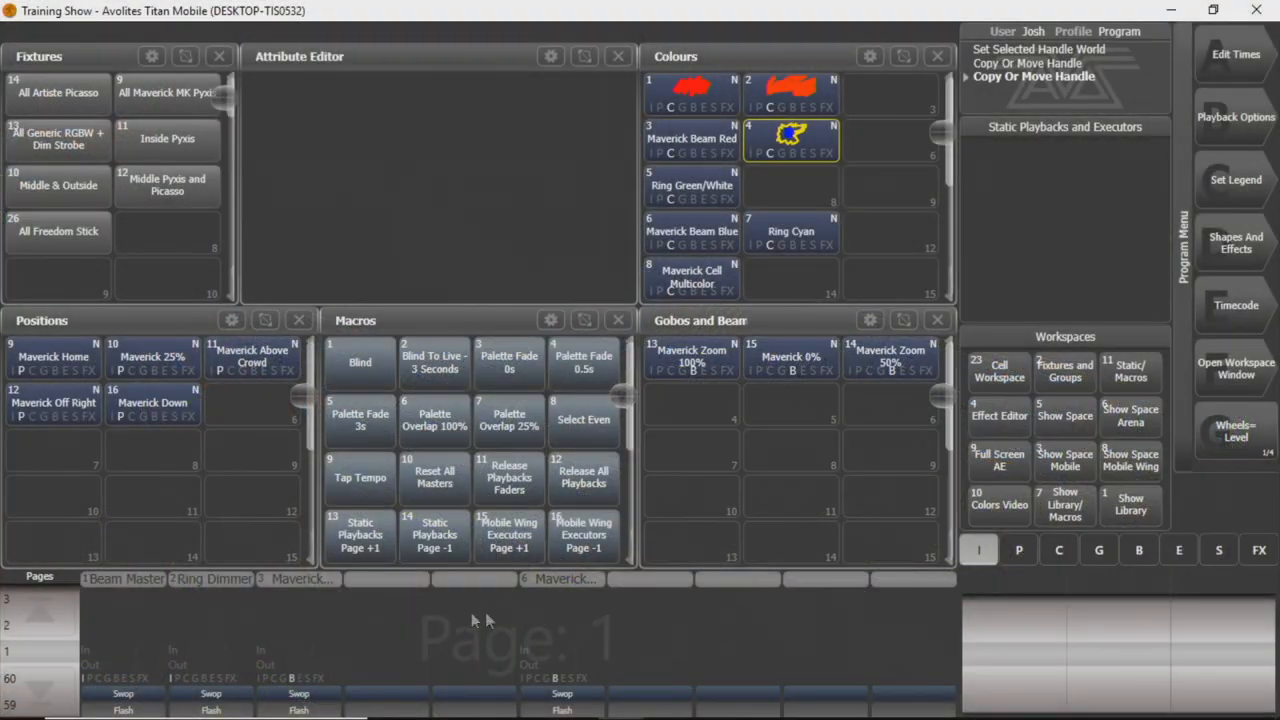
{"action": "mouse_move", "coordinate": [335, 510]}
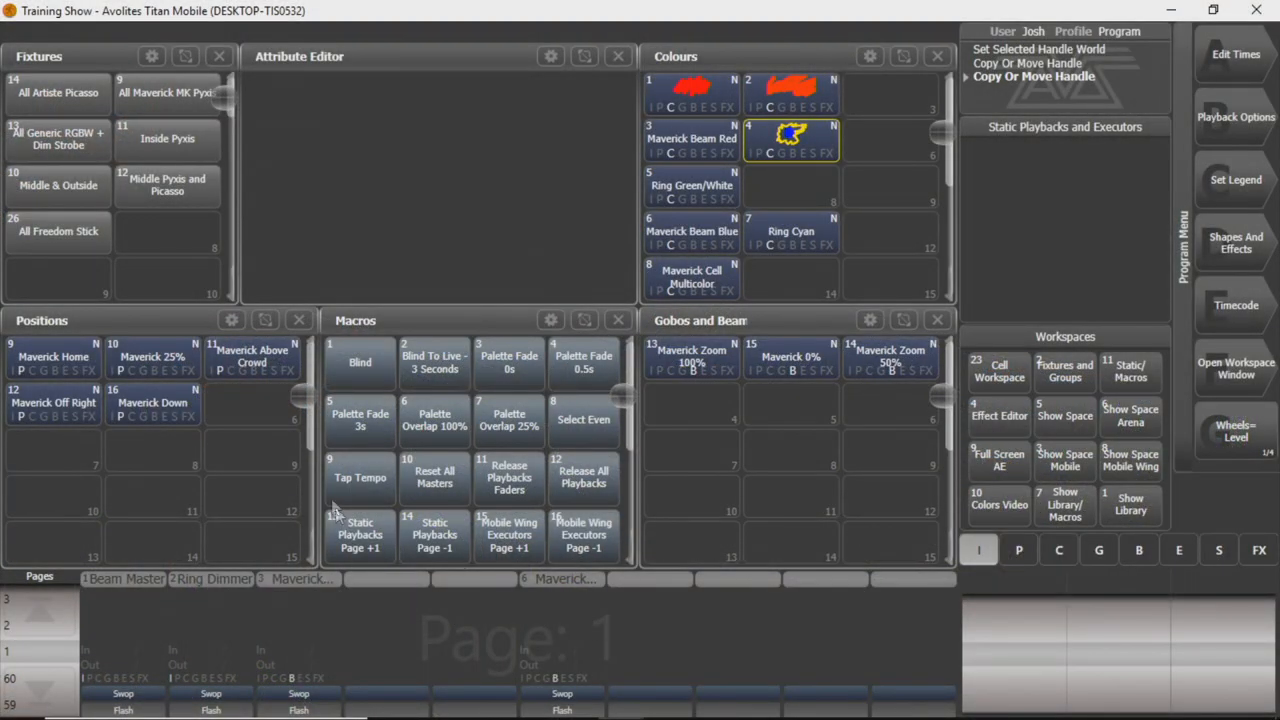
{"action": "mouse_move", "coordinate": [695, 570]}
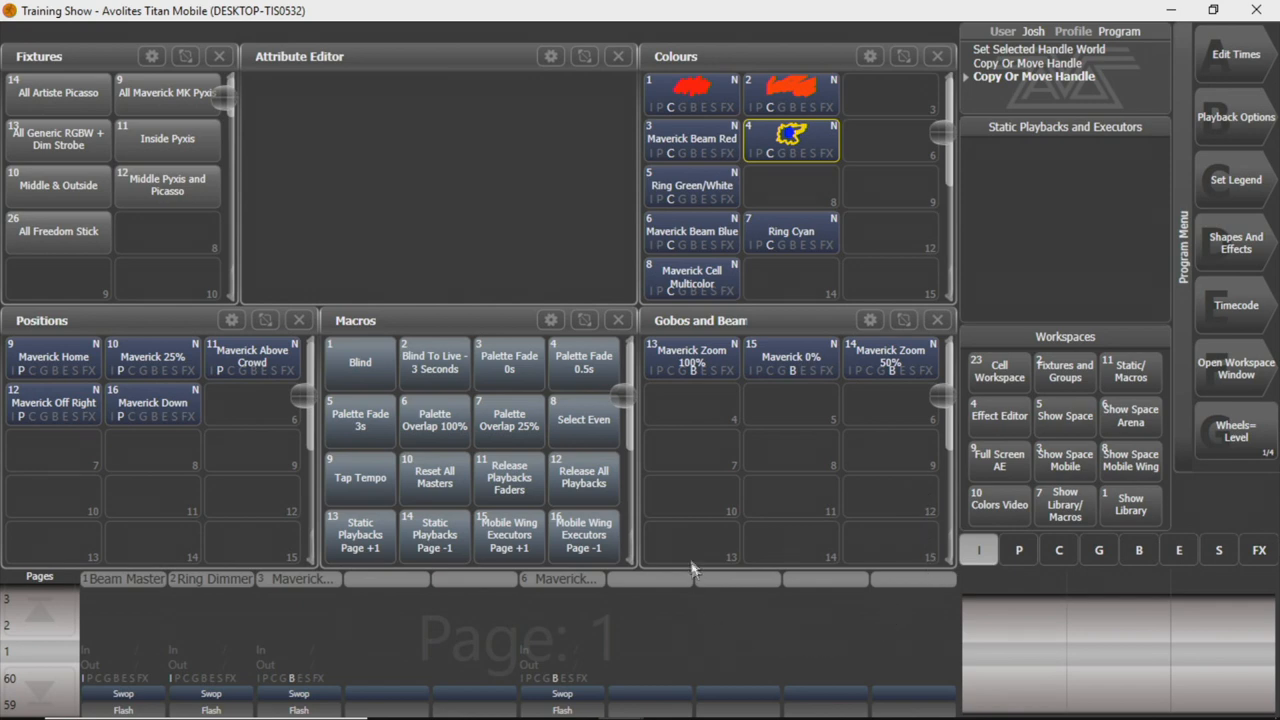
{"action": "mouse_move", "coordinate": [900, 565]}
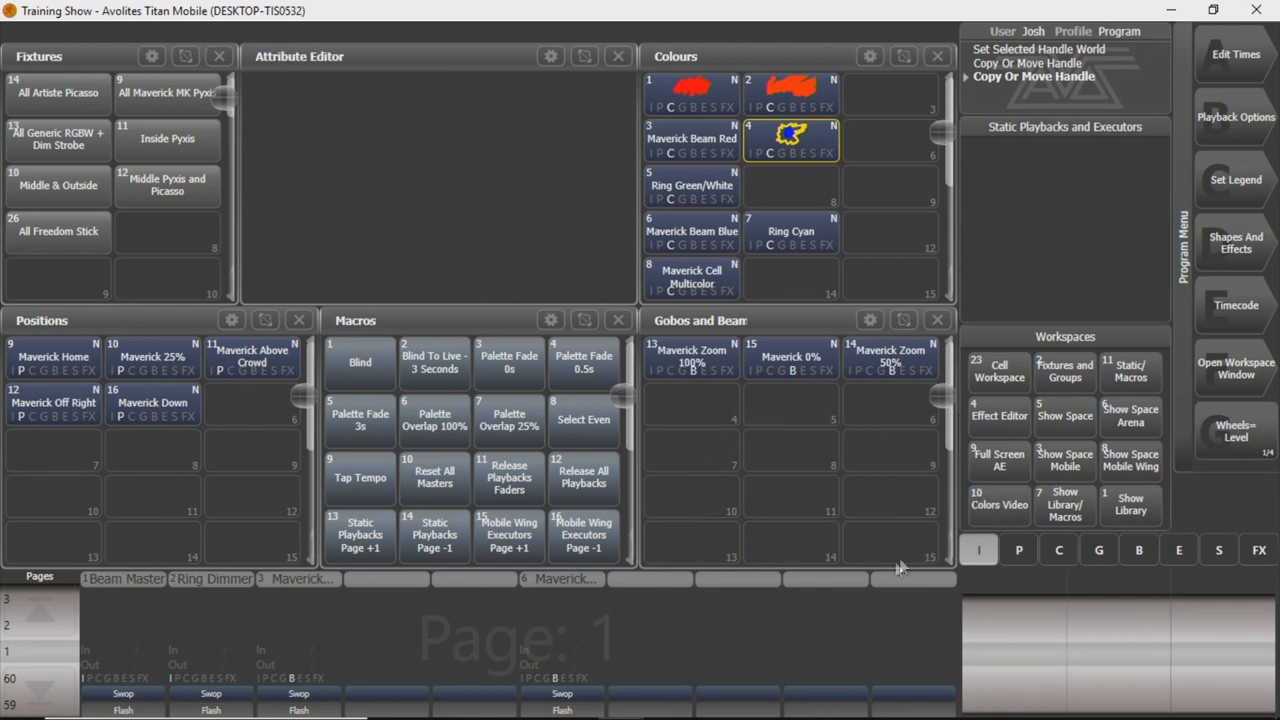
{"action": "mouse_move", "coordinate": [367, 610]}
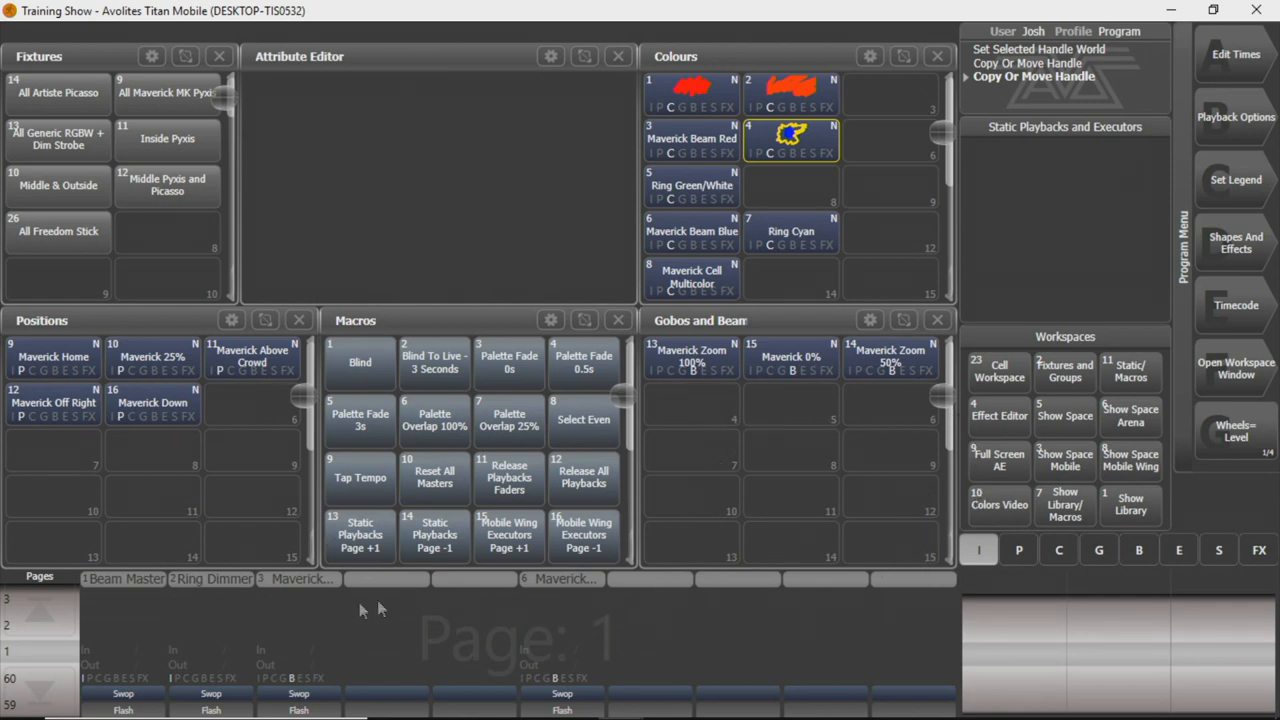
{"action": "mouse_move", "coordinate": [55, 645]}
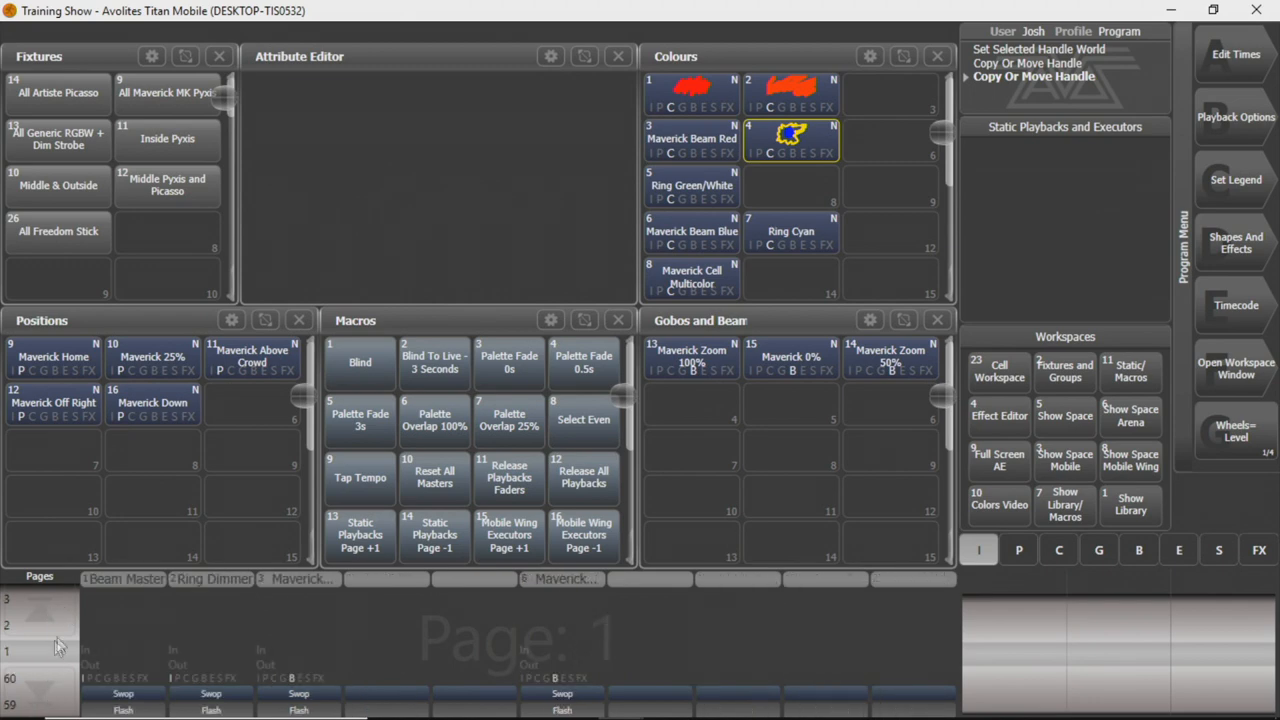
{"action": "mouse_move", "coordinate": [100, 565]}
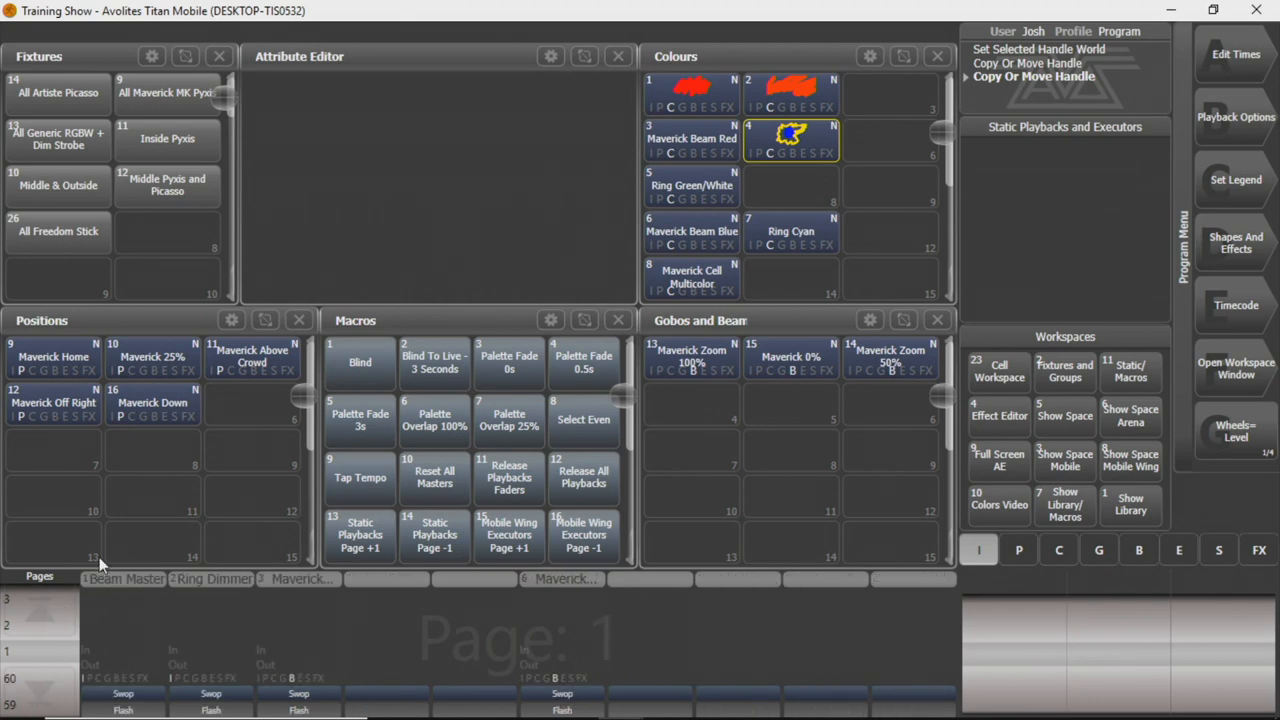